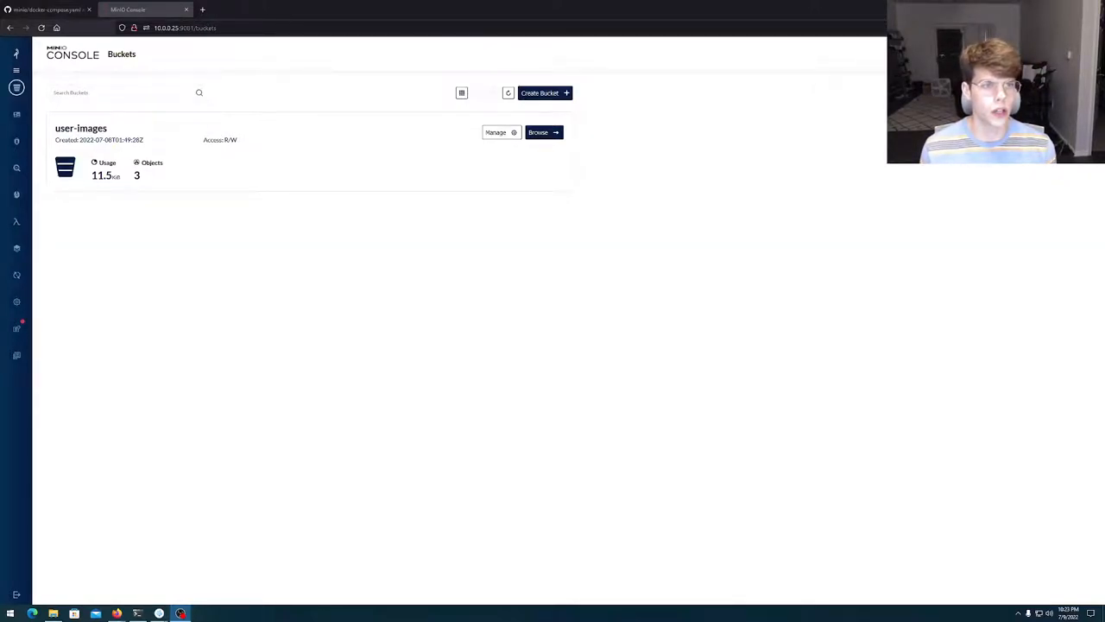
{"action": "mouse_move", "coordinate": [237, 200]}
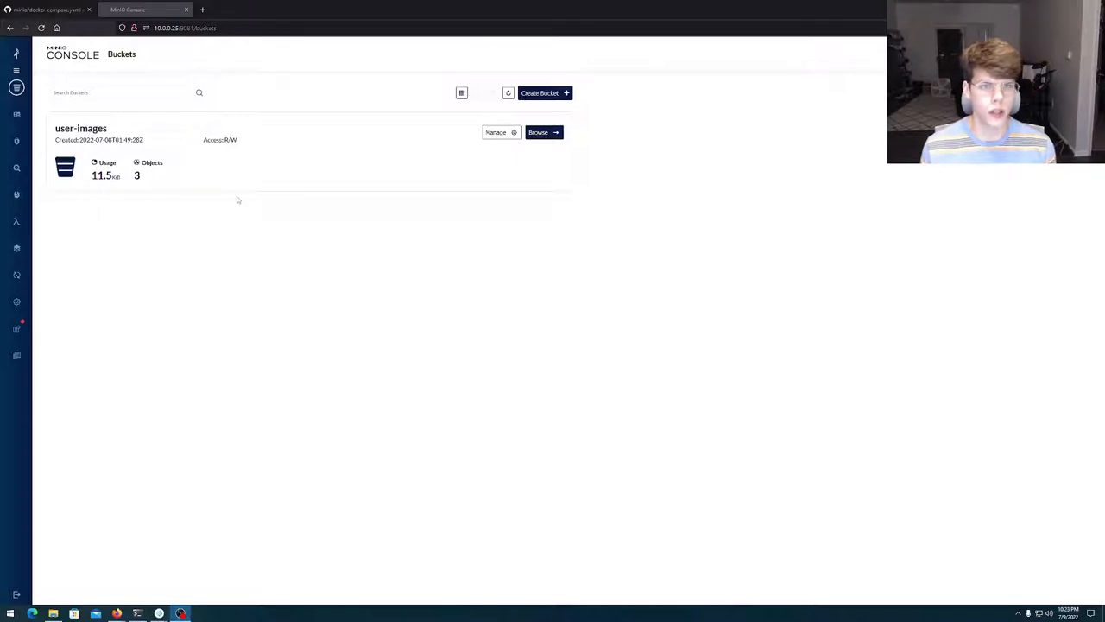
Browse the user-images bucket, listing its earth, fire and water image files
{"action": "left_click", "coordinate": [537, 132]}
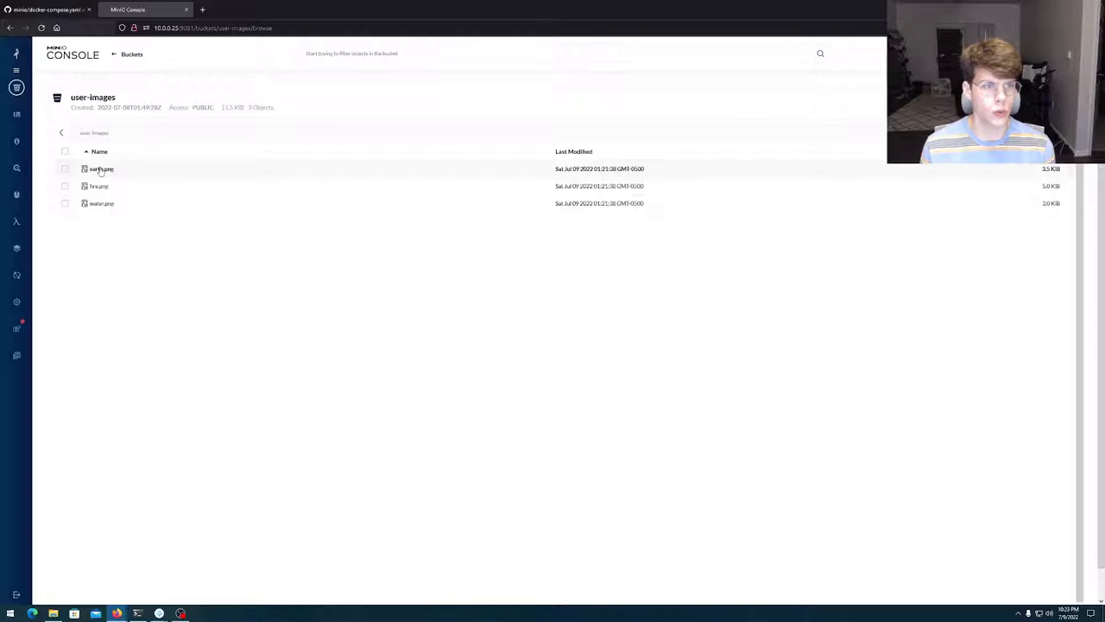
Show earth.png's object info: 3.5 KiB size, ETag and image/png content type
{"action": "left_click", "coordinate": [101, 169]}
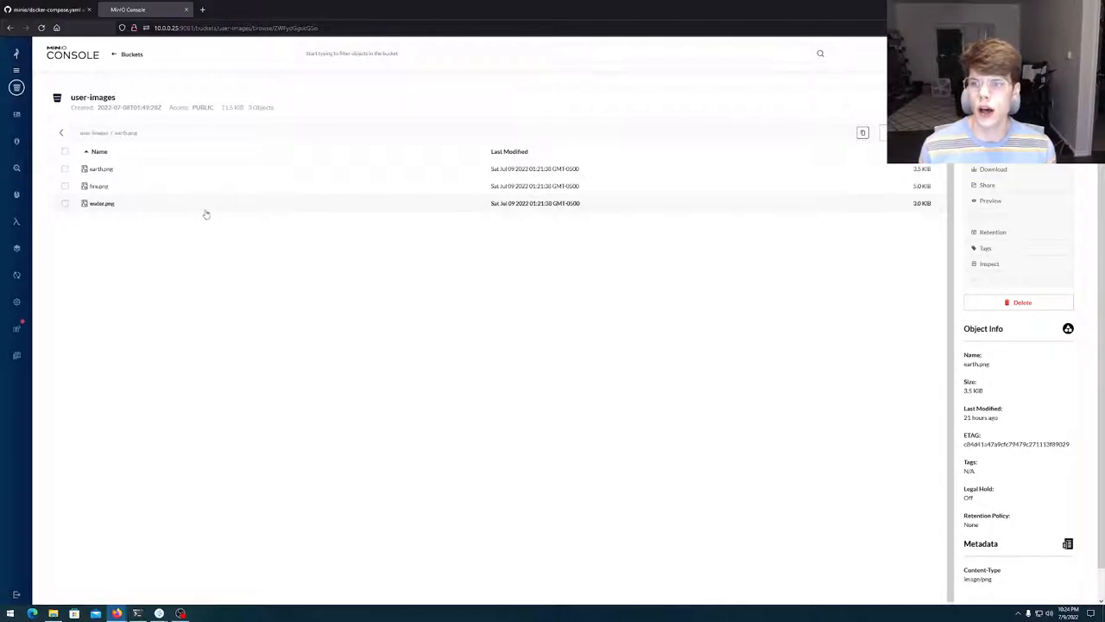
{"action": "mouse_move", "coordinate": [327, 250]}
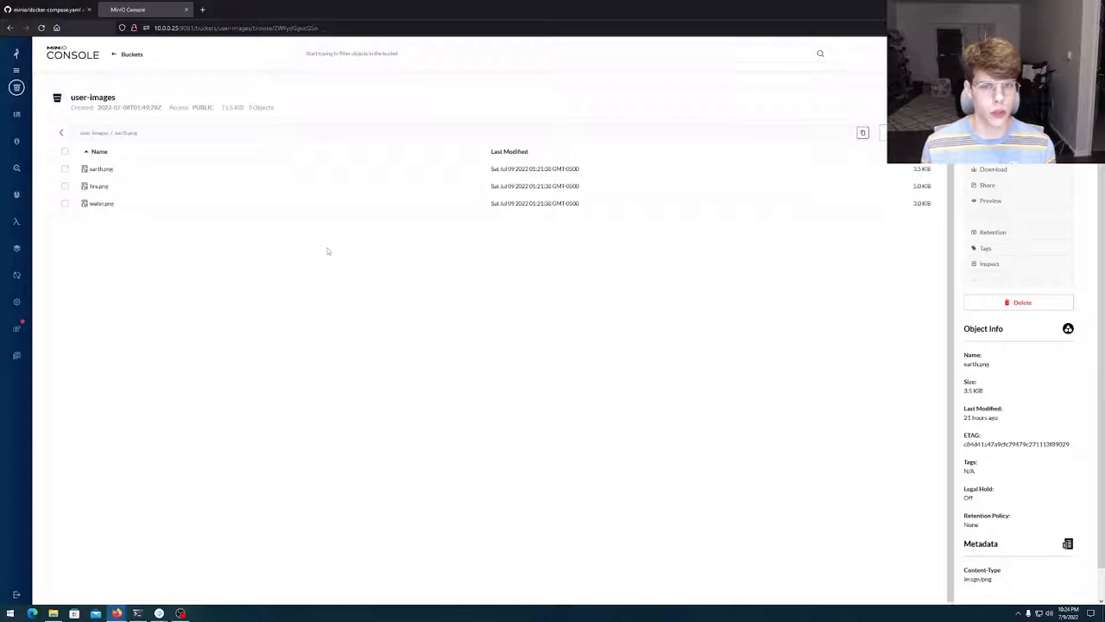
{"action": "mouse_move", "coordinate": [1000, 206]}
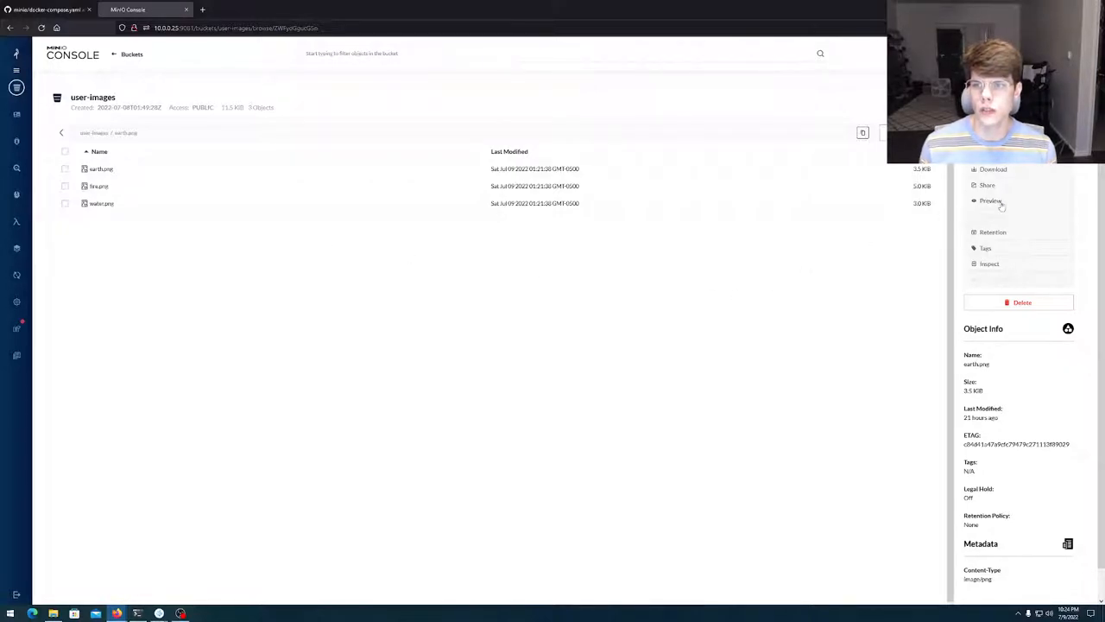
Preview earth.png, then fire.png, leaving fire.png's 5.0 KiB image/png details shown
{"action": "left_click", "coordinate": [991, 201]}
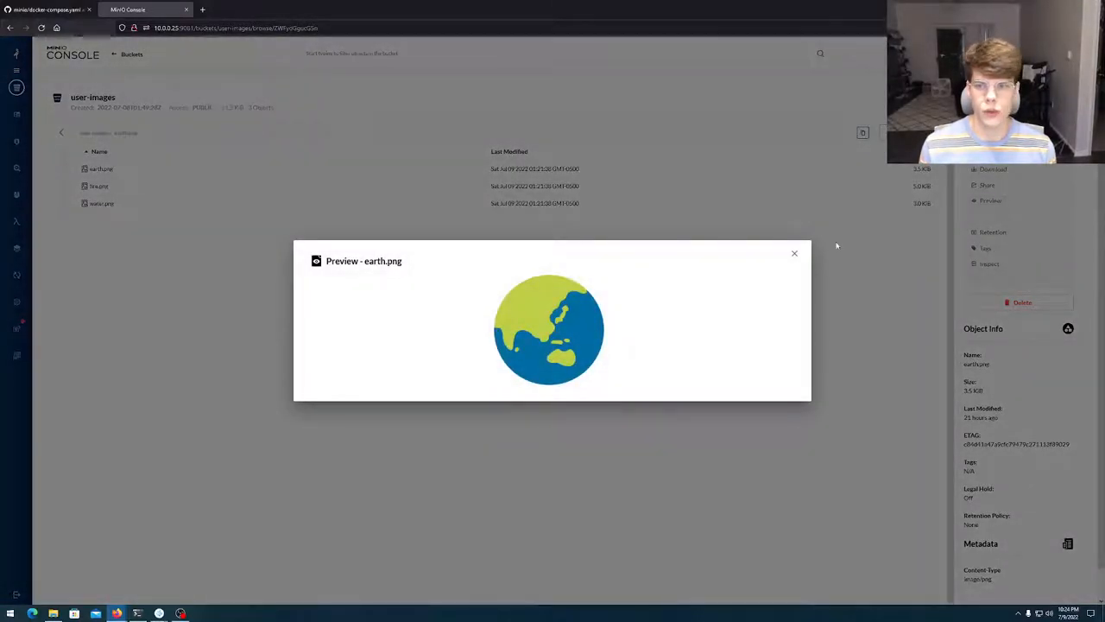
{"action": "left_click", "coordinate": [794, 253]}
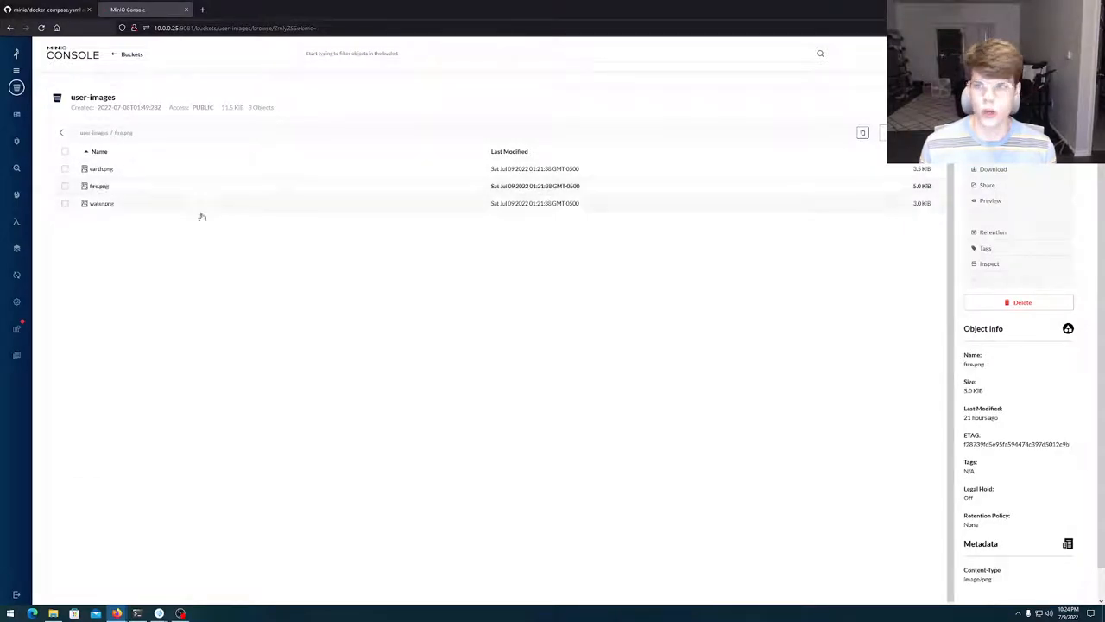
{"action": "left_click", "coordinate": [989, 200]}
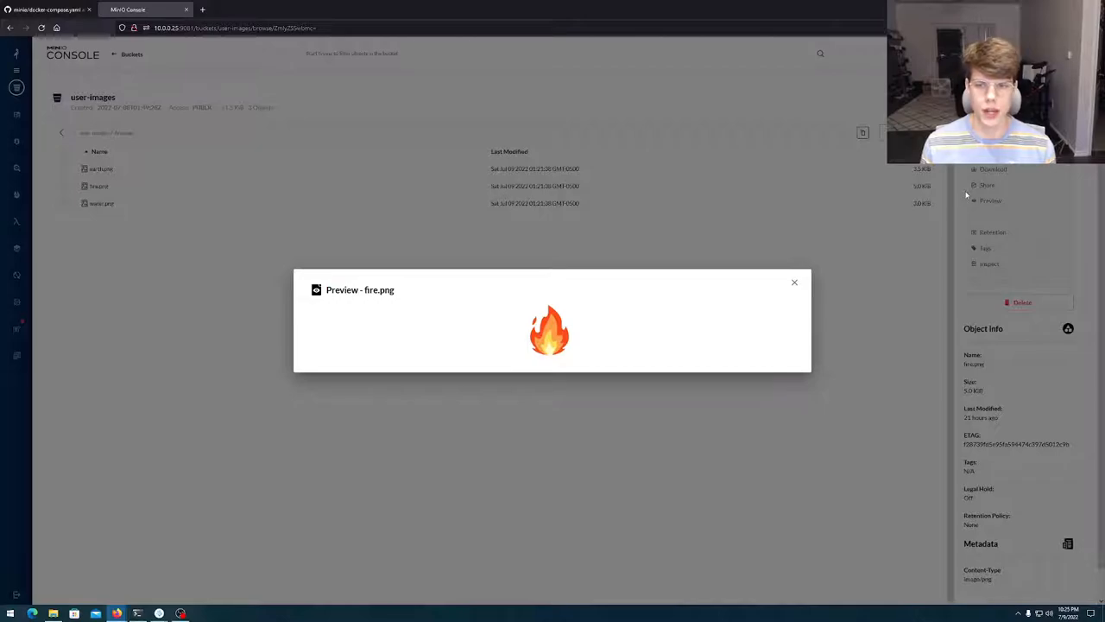
{"action": "left_click", "coordinate": [794, 282]}
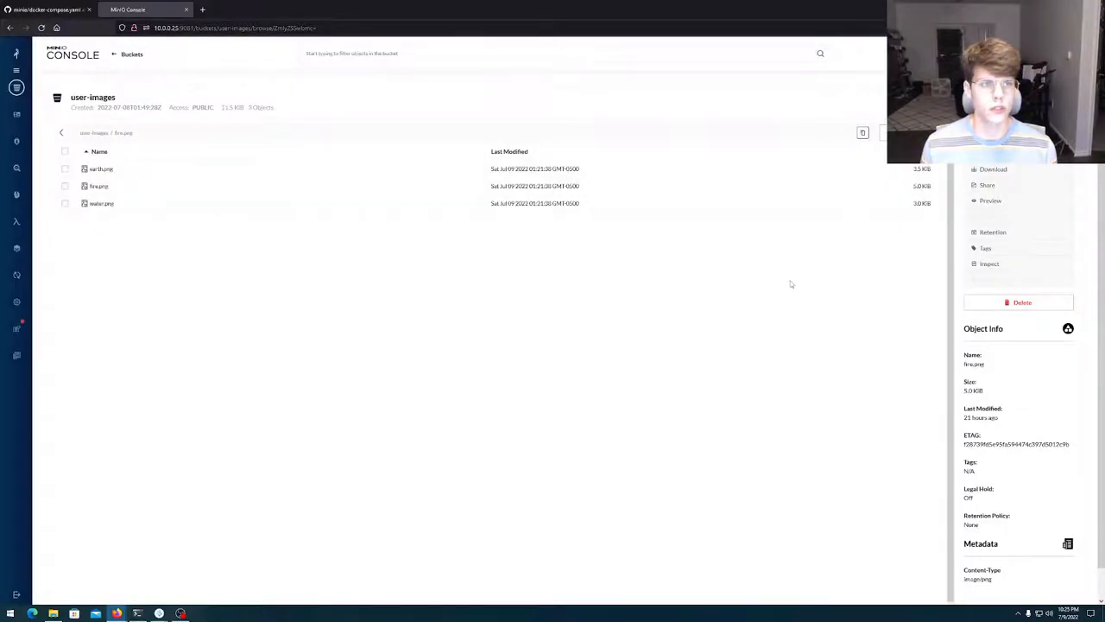
{"action": "mouse_move", "coordinate": [763, 278]}
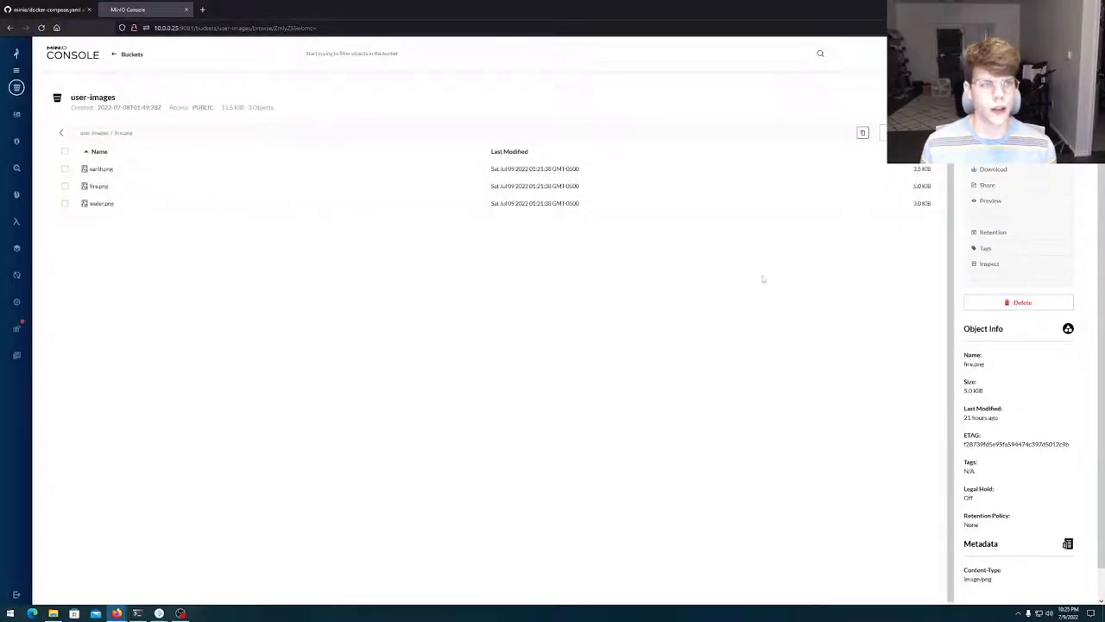
Switch to MinIO's docker-compose.yaml in docs/orchestration/docker-compose on GitHub
{"action": "left_click", "coordinate": [47, 9]}
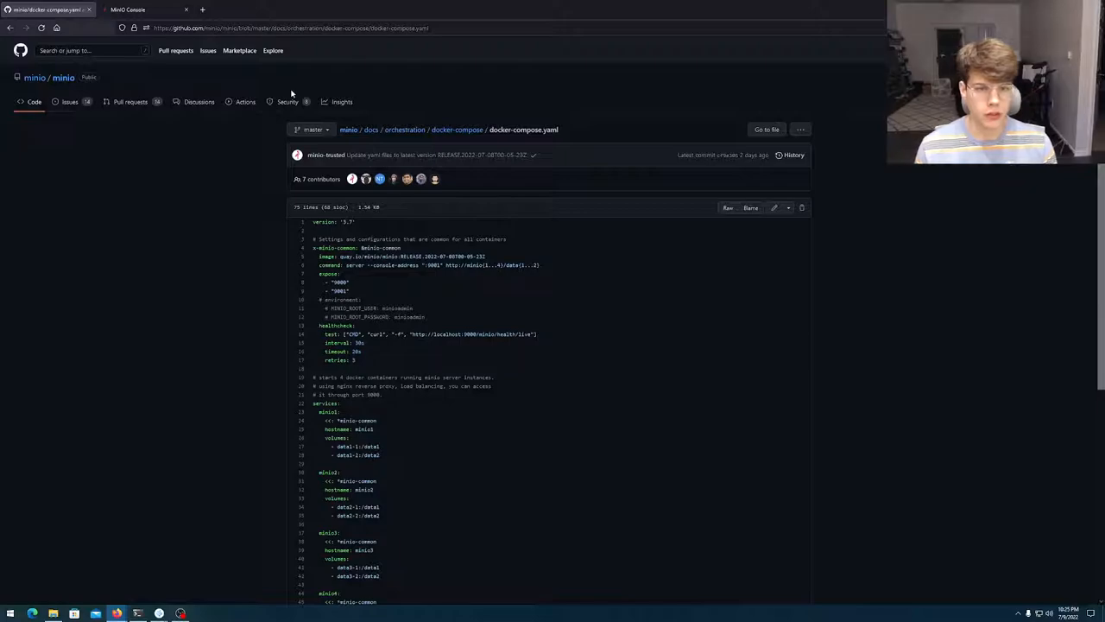
{"action": "mouse_move", "coordinate": [244, 148]}
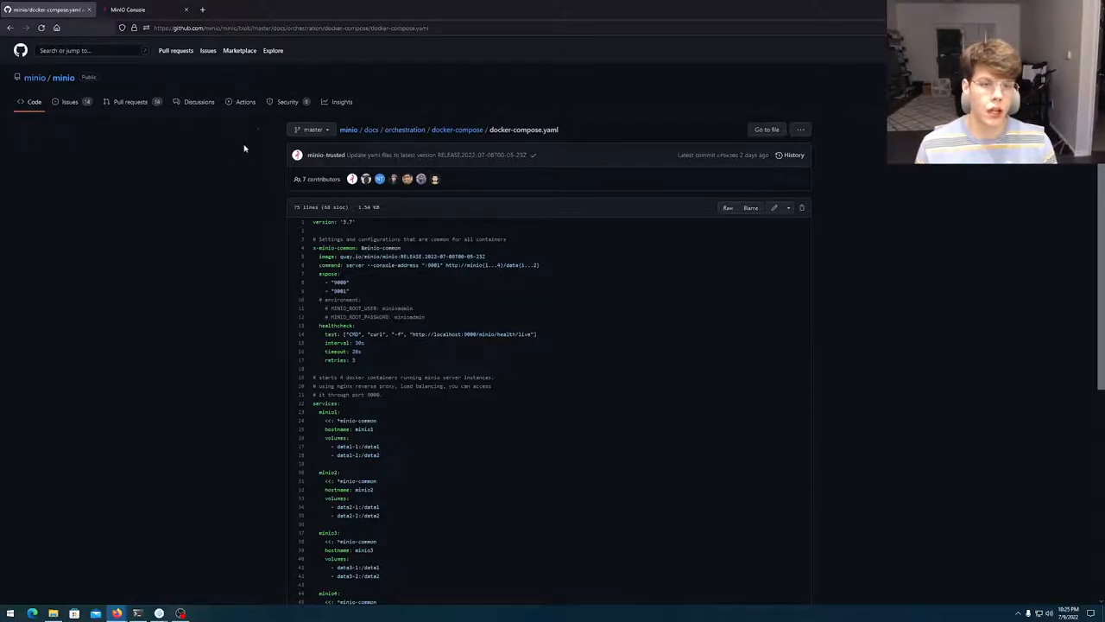
{"action": "double_click", "coordinate": [350, 256]}
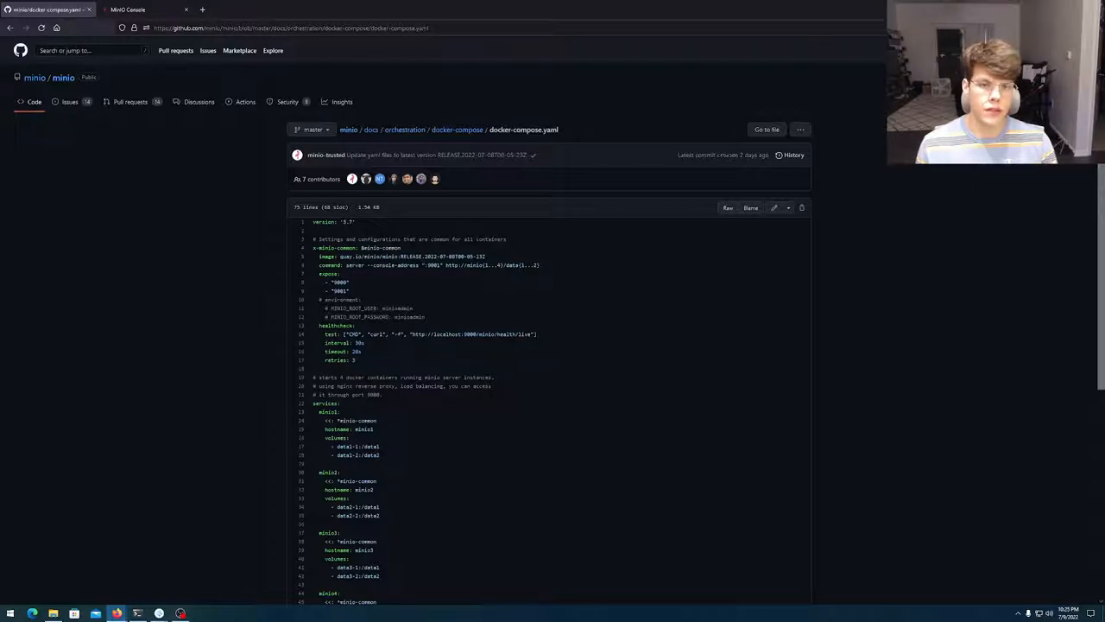
{"action": "mouse_move", "coordinate": [356, 283]}
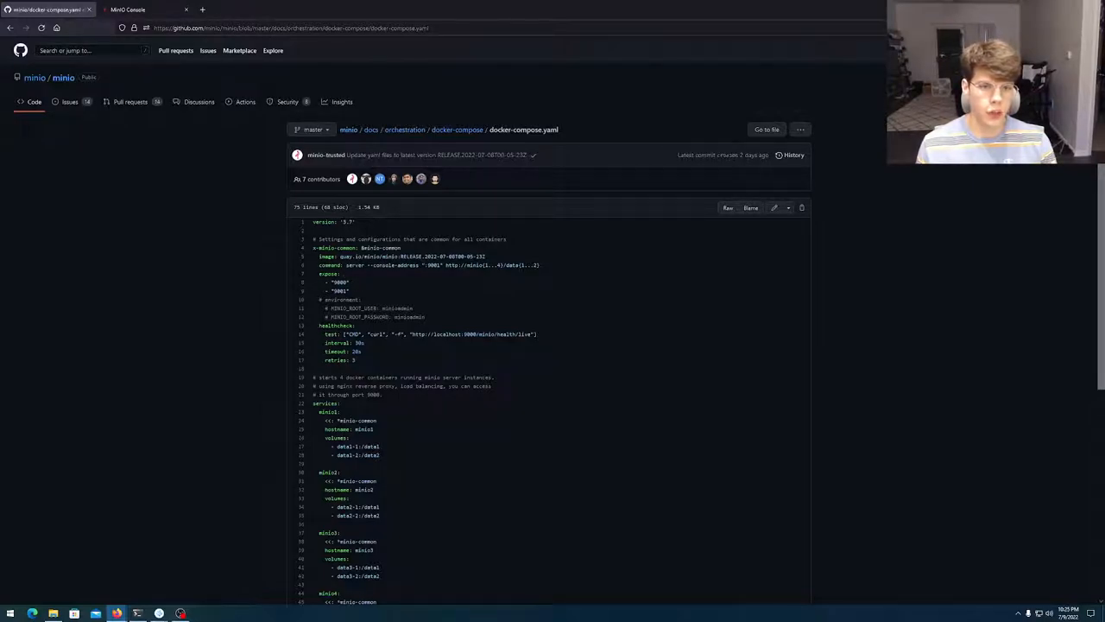
{"action": "scroll", "scroll_direction": "down", "scroll_amount": 3}
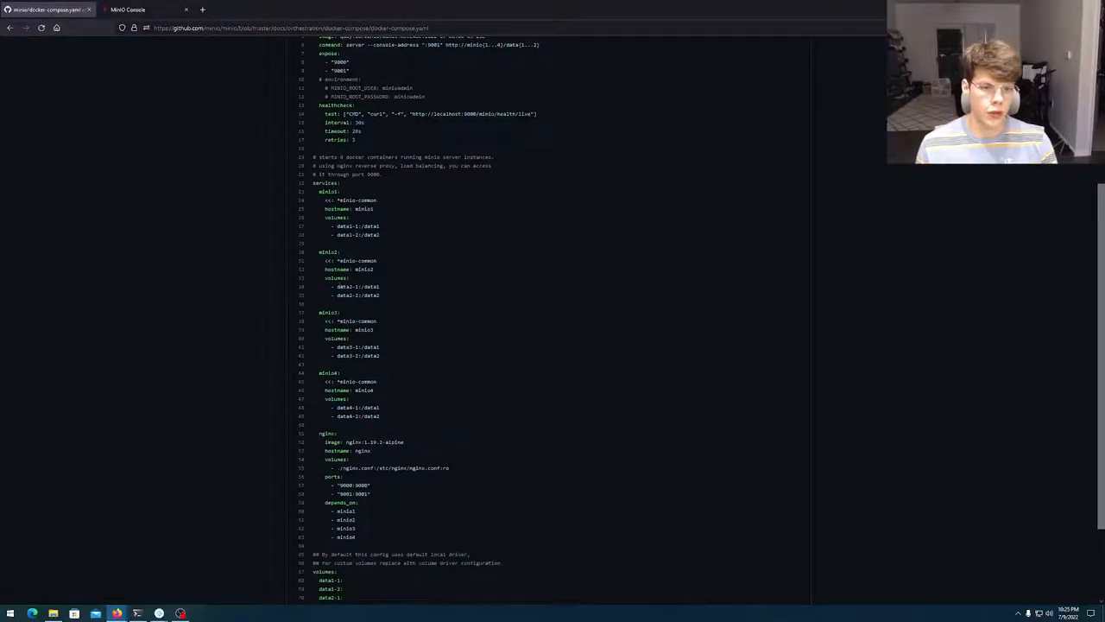
{"action": "scroll", "scroll_direction": "down", "scroll_amount": 3}
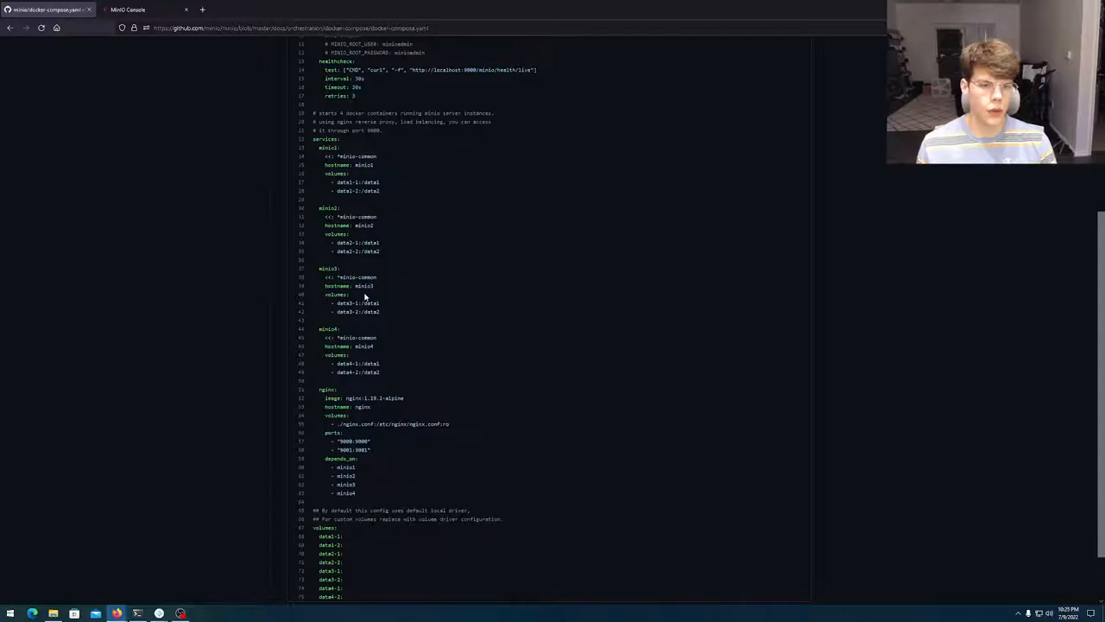
{"action": "scroll", "scroll_direction": "up", "scroll_amount": 3}
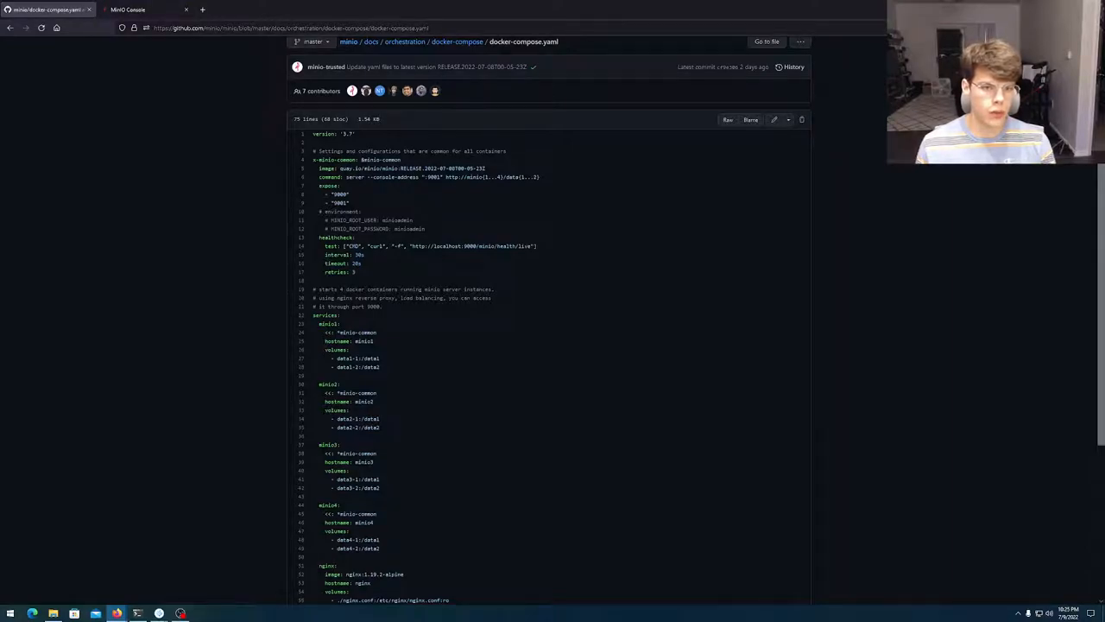
{"action": "mouse_move", "coordinate": [367, 412]}
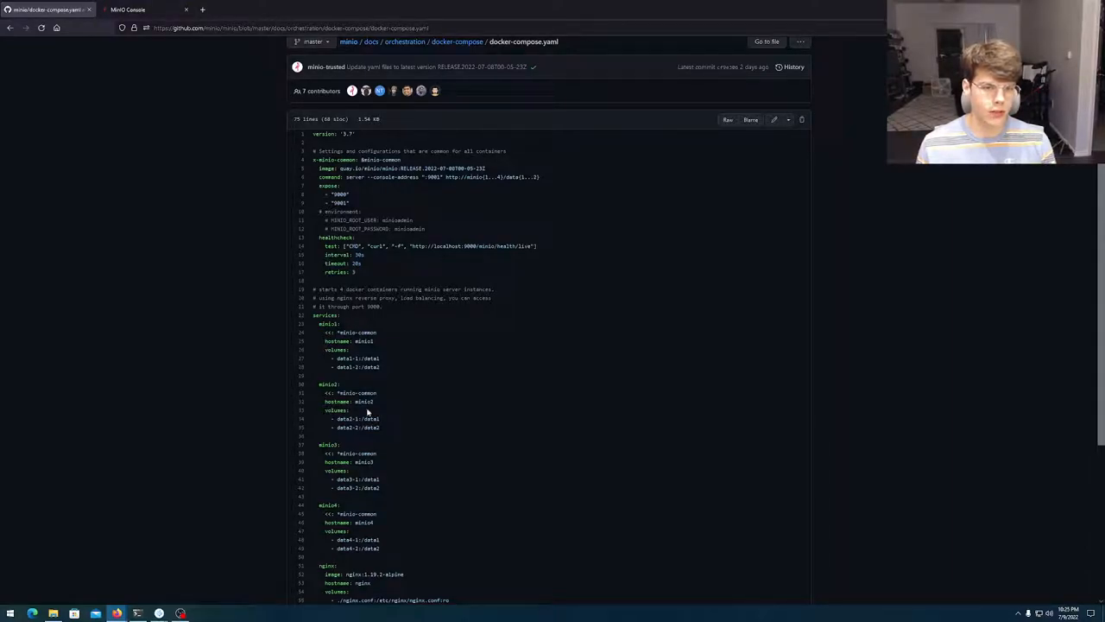
{"action": "mouse_move", "coordinate": [343, 328]}
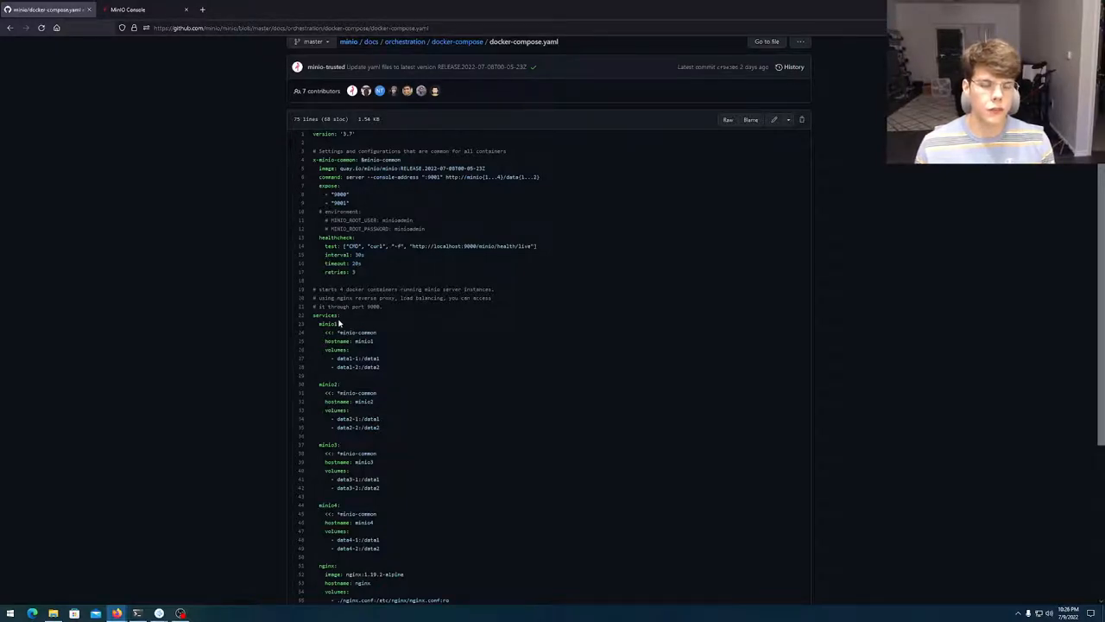
{"action": "mouse_move", "coordinate": [339, 324]}
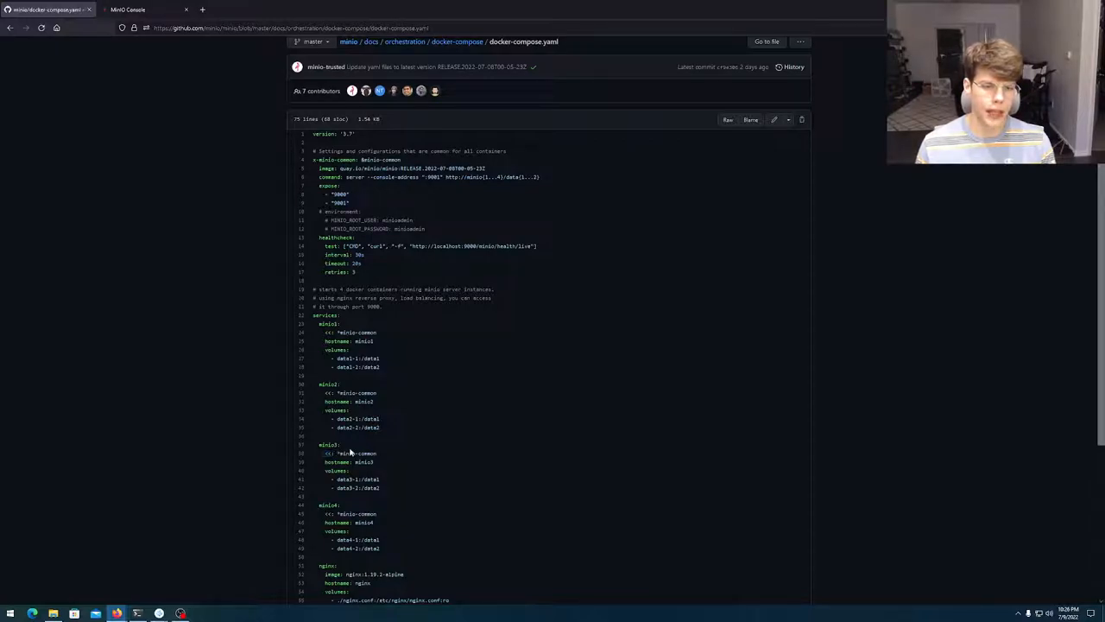
{"action": "mouse_move", "coordinate": [362, 439]}
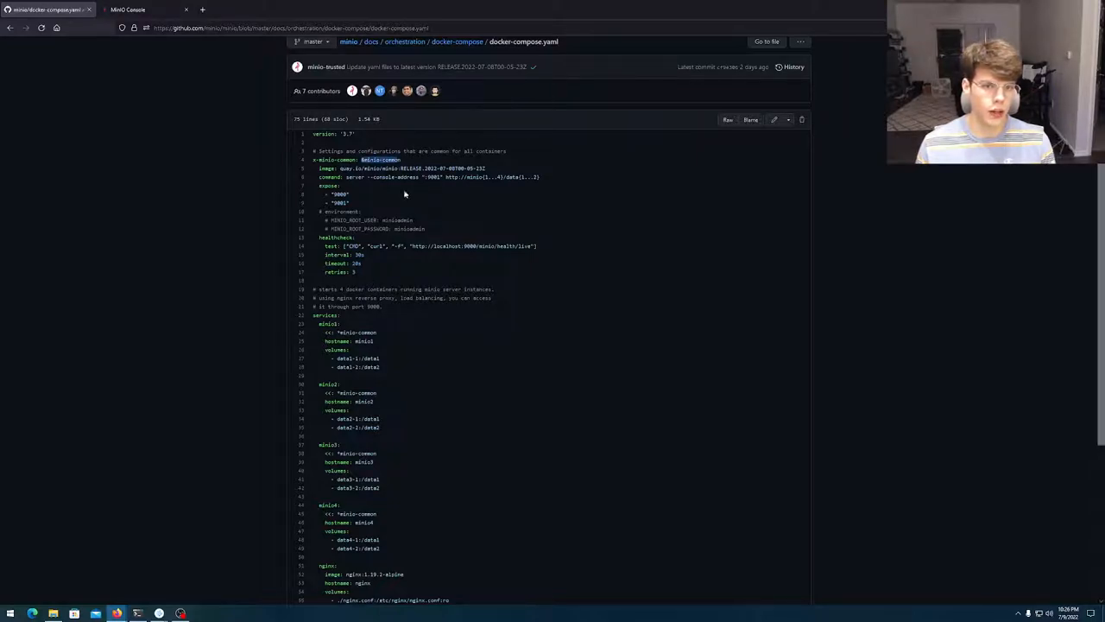
{"action": "double_click", "coordinate": [356, 393]}
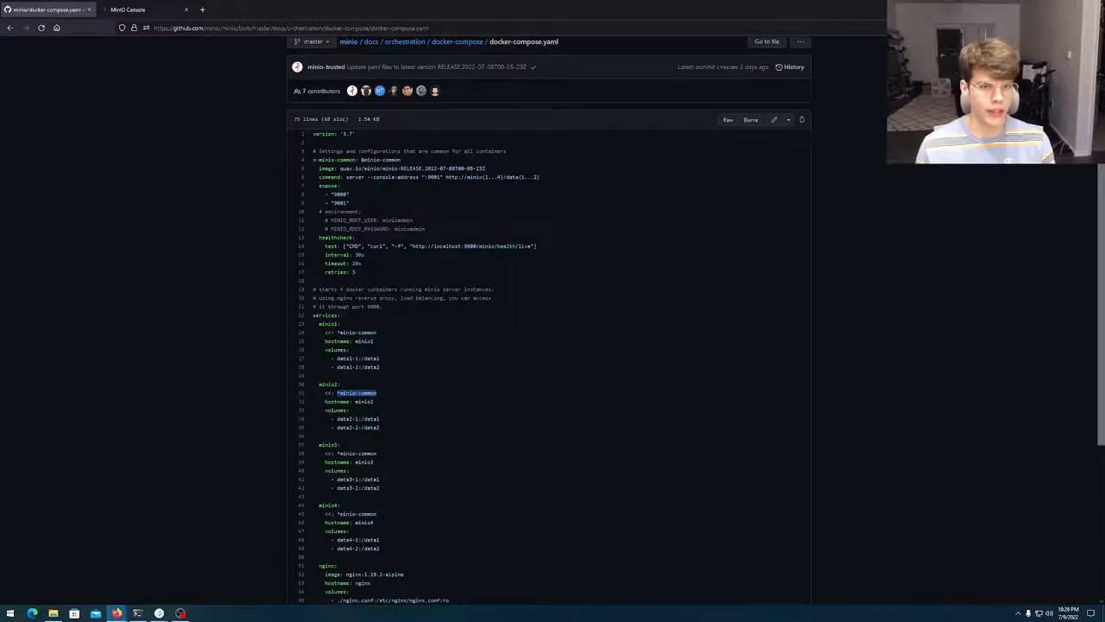
{"action": "mouse_move", "coordinate": [387, 206]}
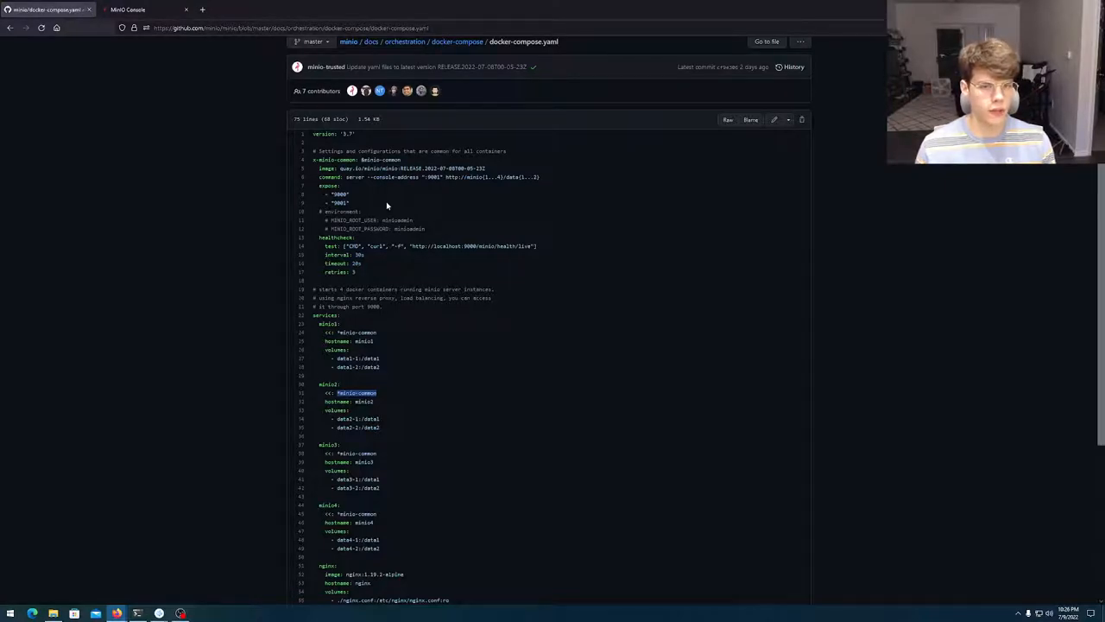
{"action": "mouse_move", "coordinate": [362, 350]}
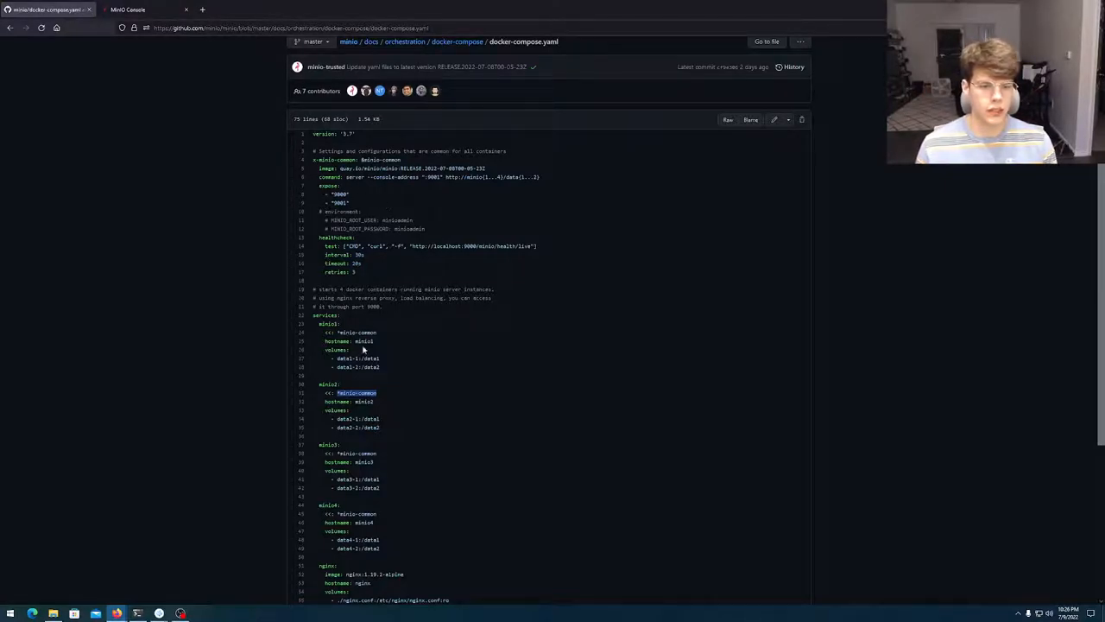
{"action": "scroll", "scroll_direction": "down", "scroll_amount": 3}
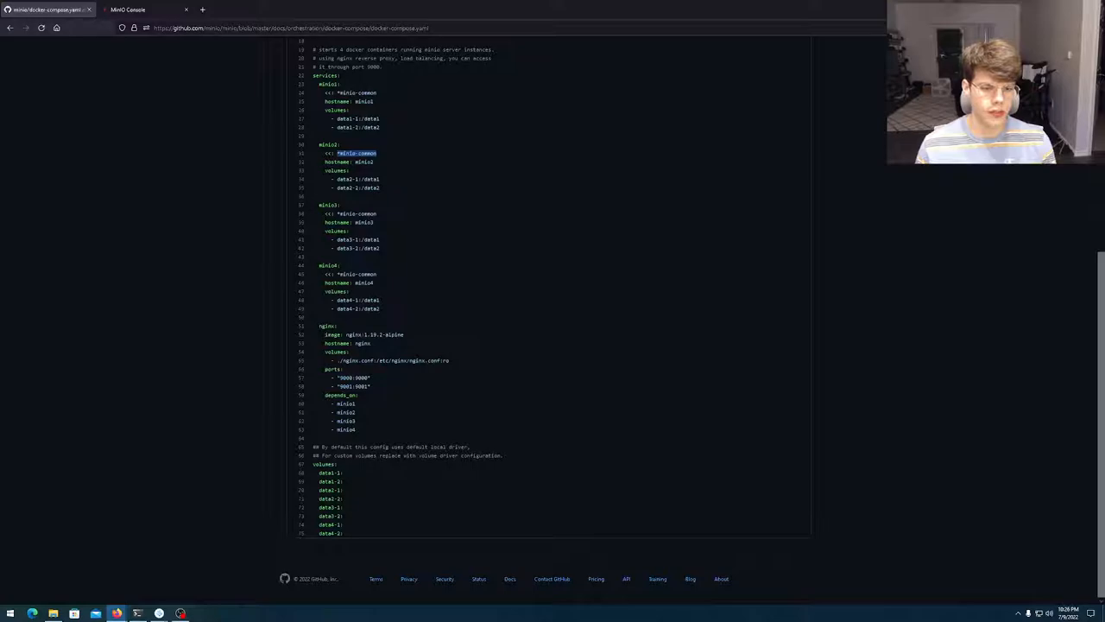
{"action": "mouse_move", "coordinate": [423, 404]}
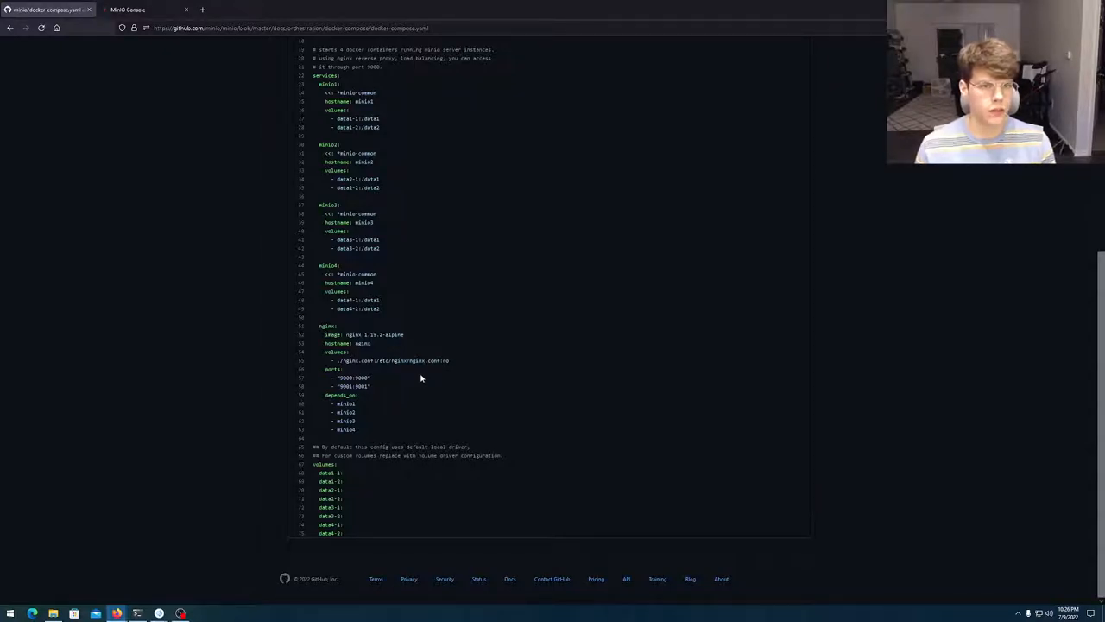
{"action": "scroll", "scroll_direction": "up", "scroll_amount": 3}
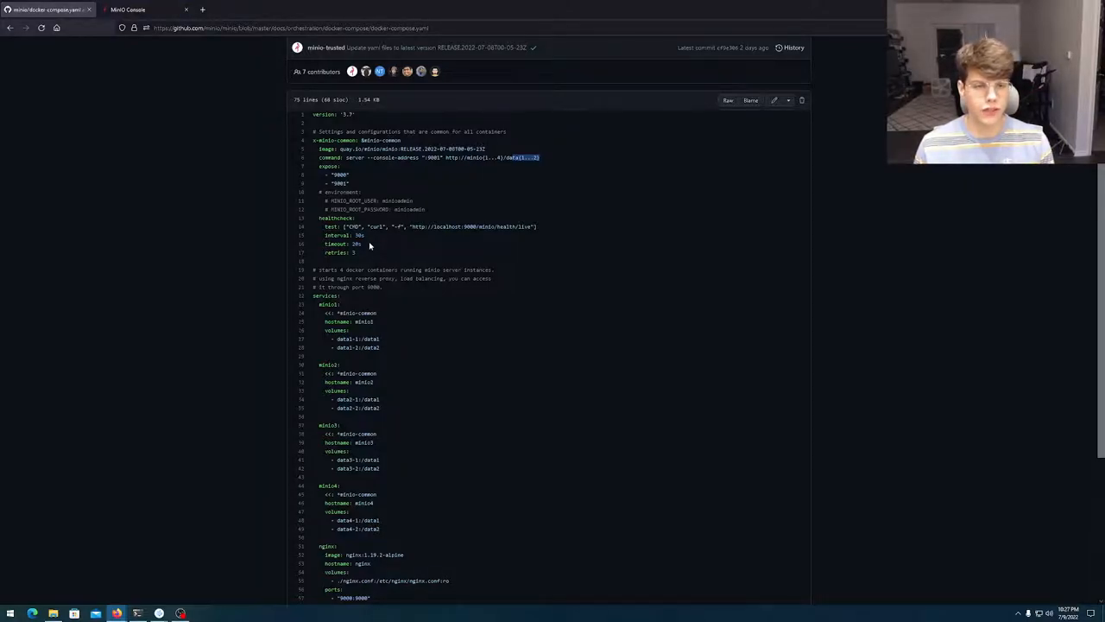
{"action": "mouse_move", "coordinate": [394, 239]}
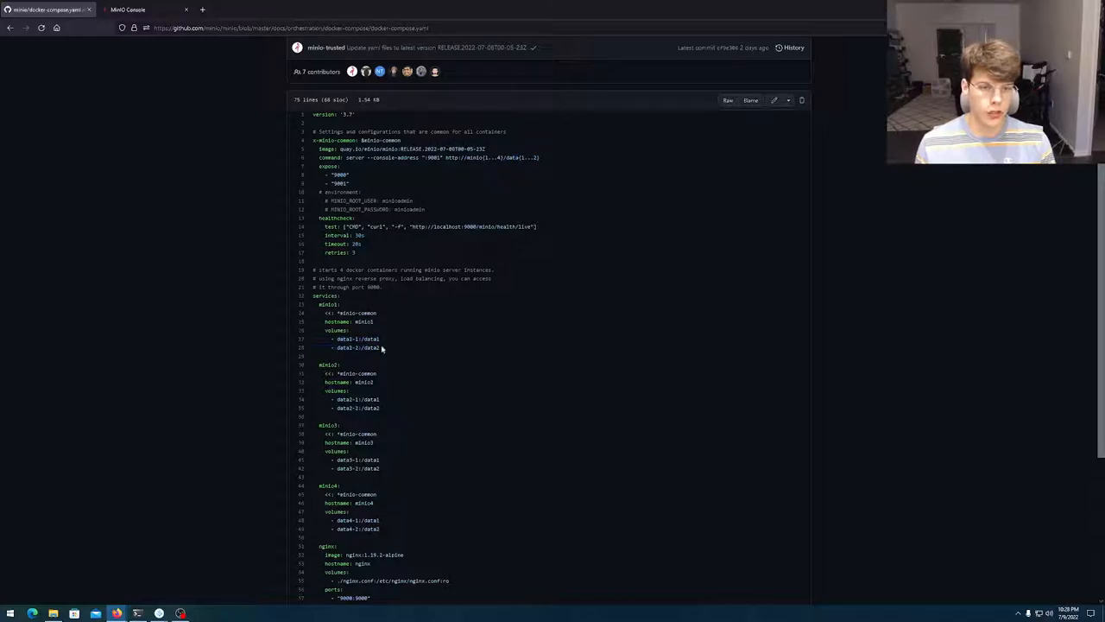
Bring up the project's docker-compose.yml with four ddgg-minio services in VSCodium
{"action": "scroll", "scroll_direction": "down", "scroll_amount": 3}
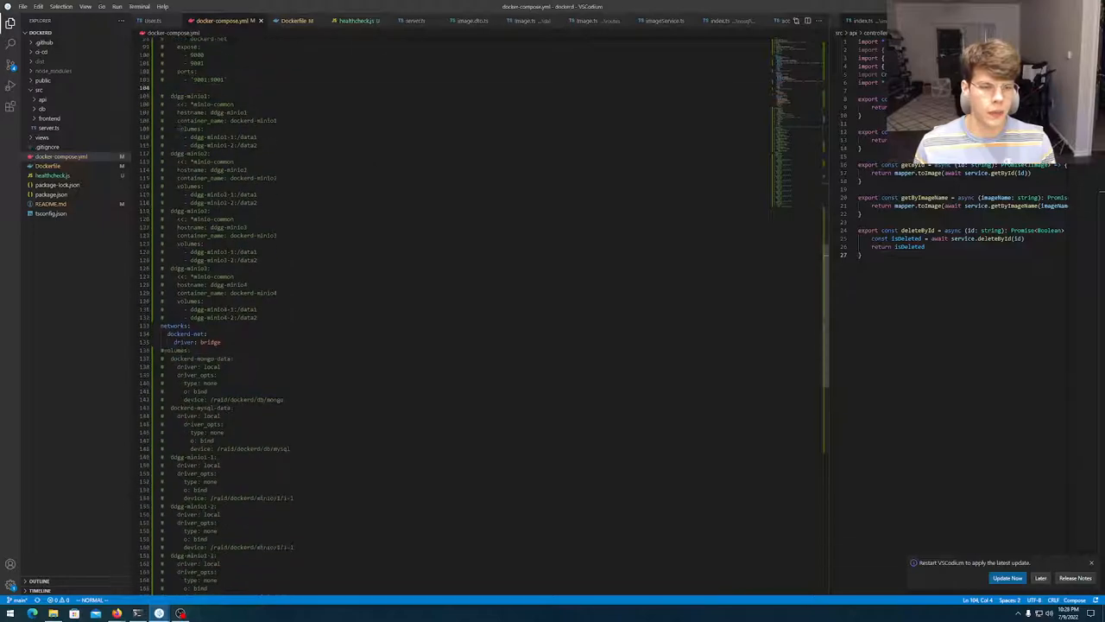
Review the commented-out minio services and /raid/dockerd bind paths in docker-compose.yml
{"action": "scroll", "scroll_direction": "down", "scroll_amount": 3}
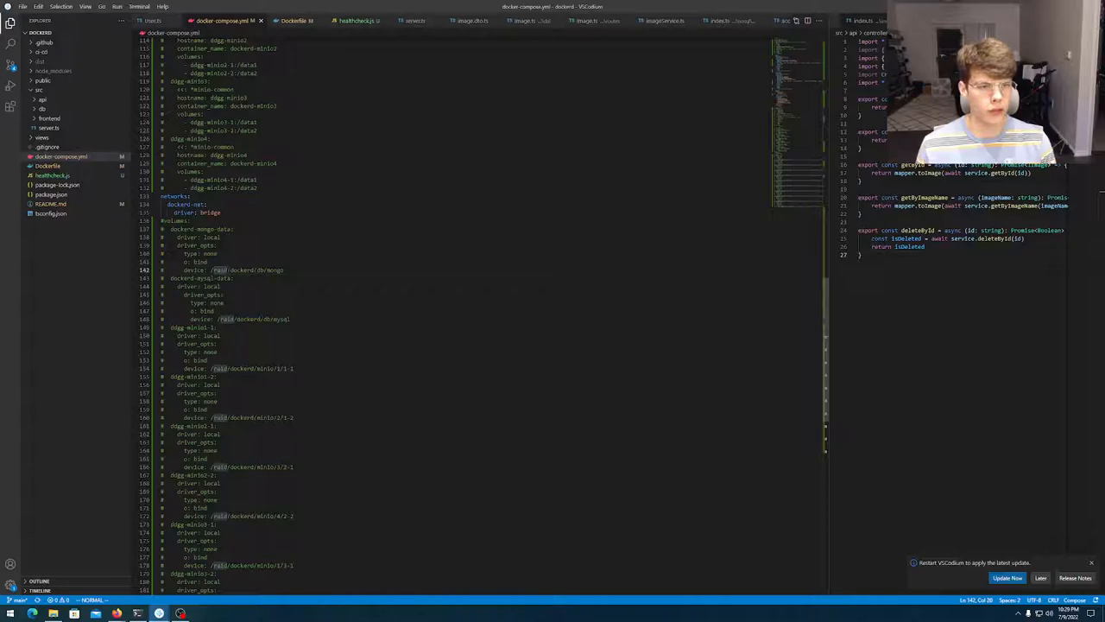
{"action": "scroll", "scroll_direction": "down", "scroll_amount": 3}
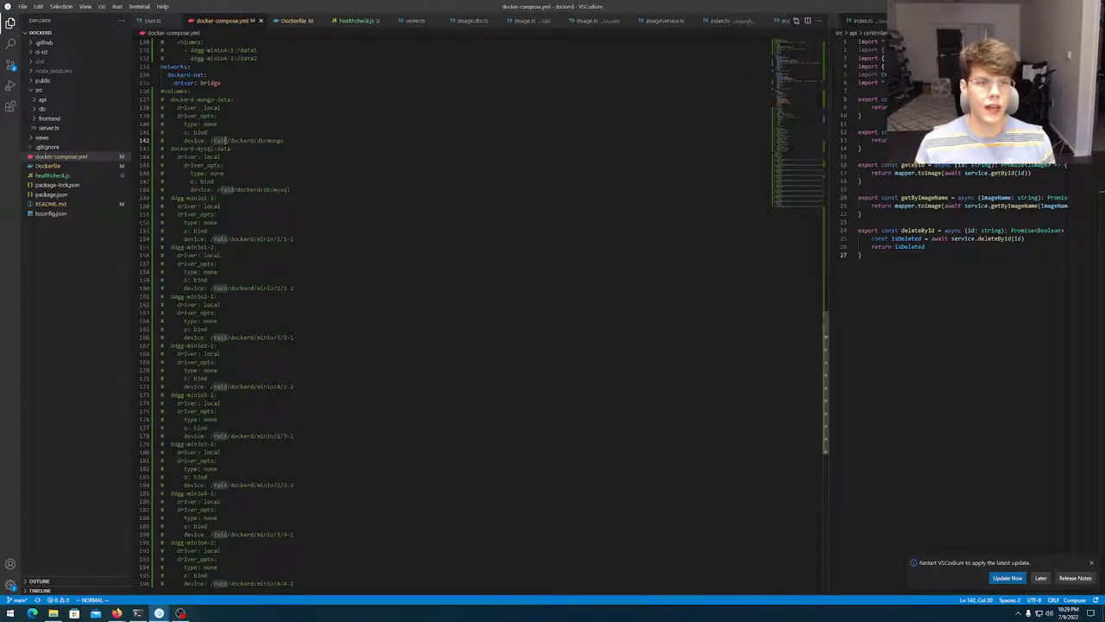
{"action": "scroll", "scroll_direction": "up", "scroll_amount": 3}
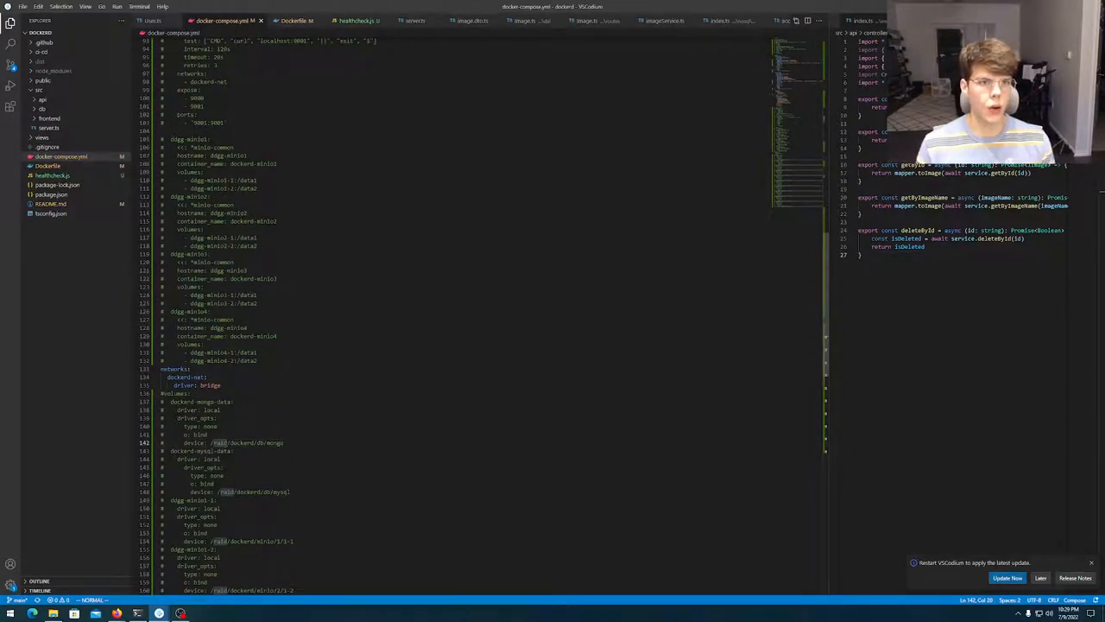
{"action": "scroll", "scroll_direction": "up", "scroll_amount": 3}
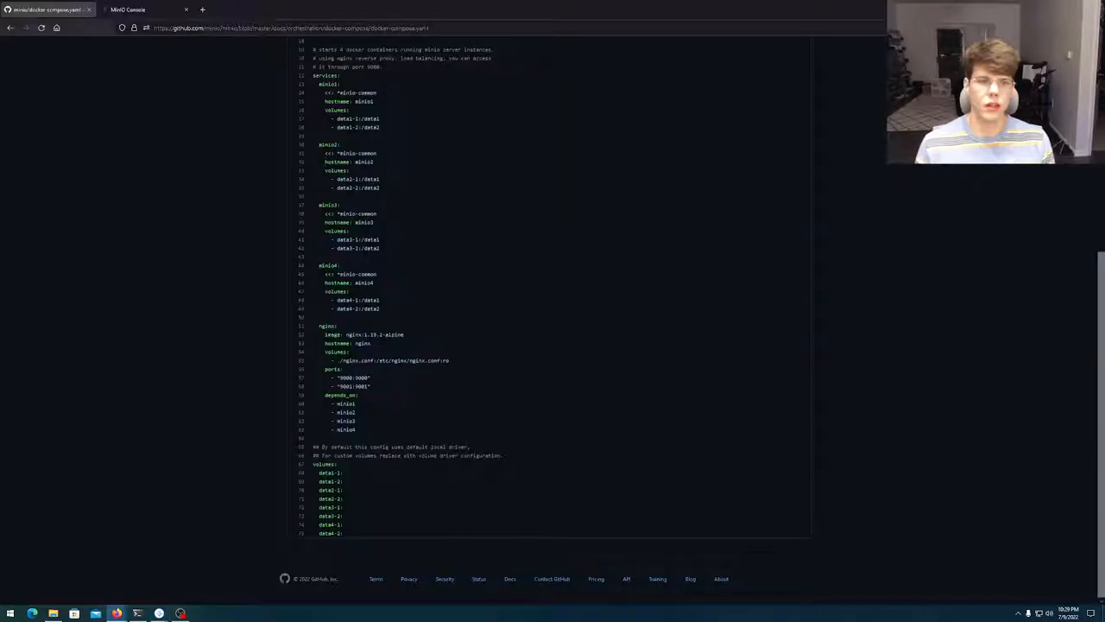
{"action": "mouse_move", "coordinate": [625, 298]}
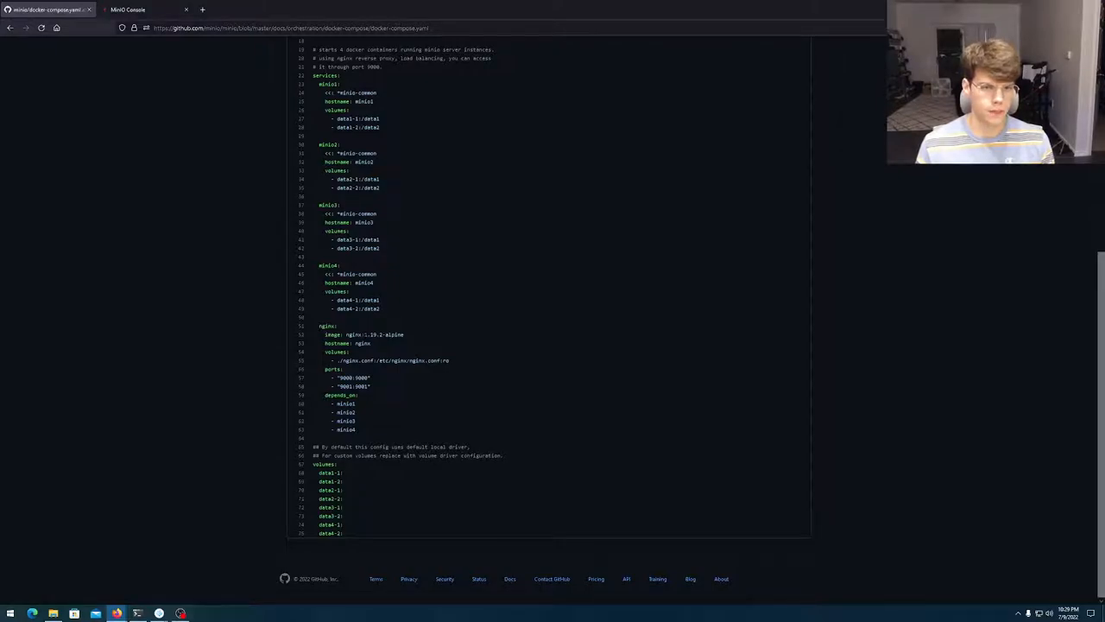
{"action": "scroll", "scroll_direction": "up", "scroll_amount": 3}
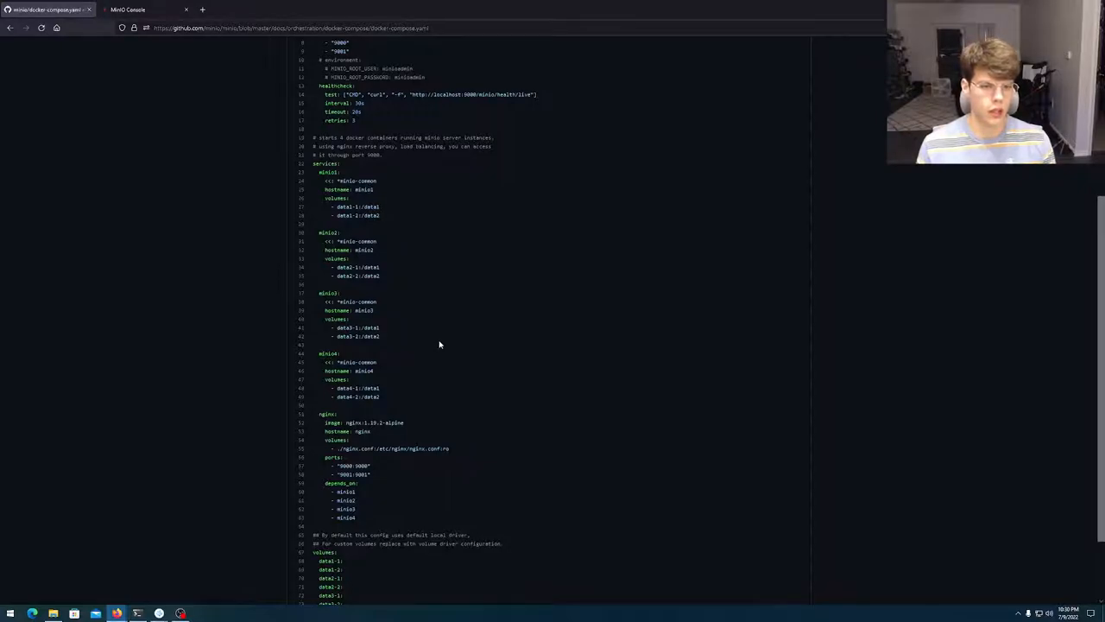
{"action": "mouse_move", "coordinate": [438, 365]}
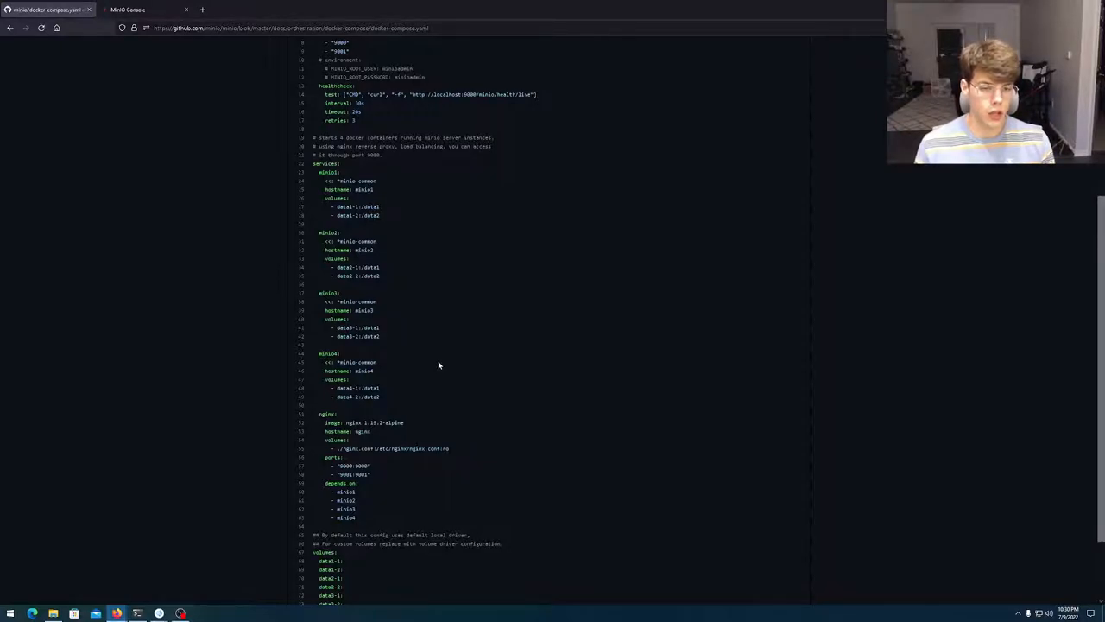
{"action": "mouse_move", "coordinate": [449, 192]}
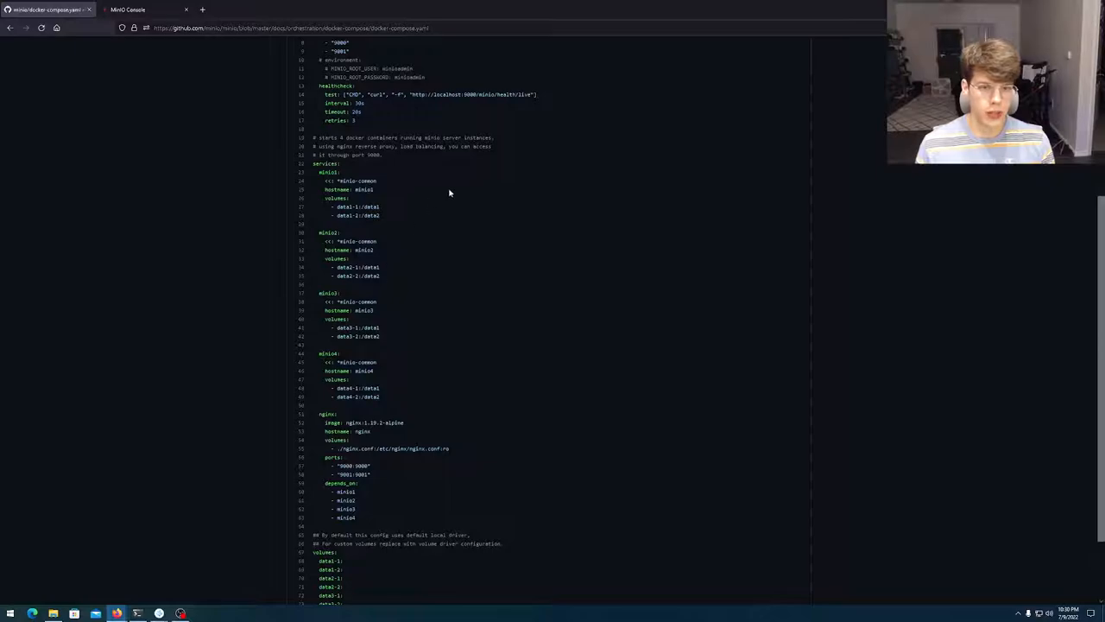
{"action": "mouse_move", "coordinate": [371, 352]}
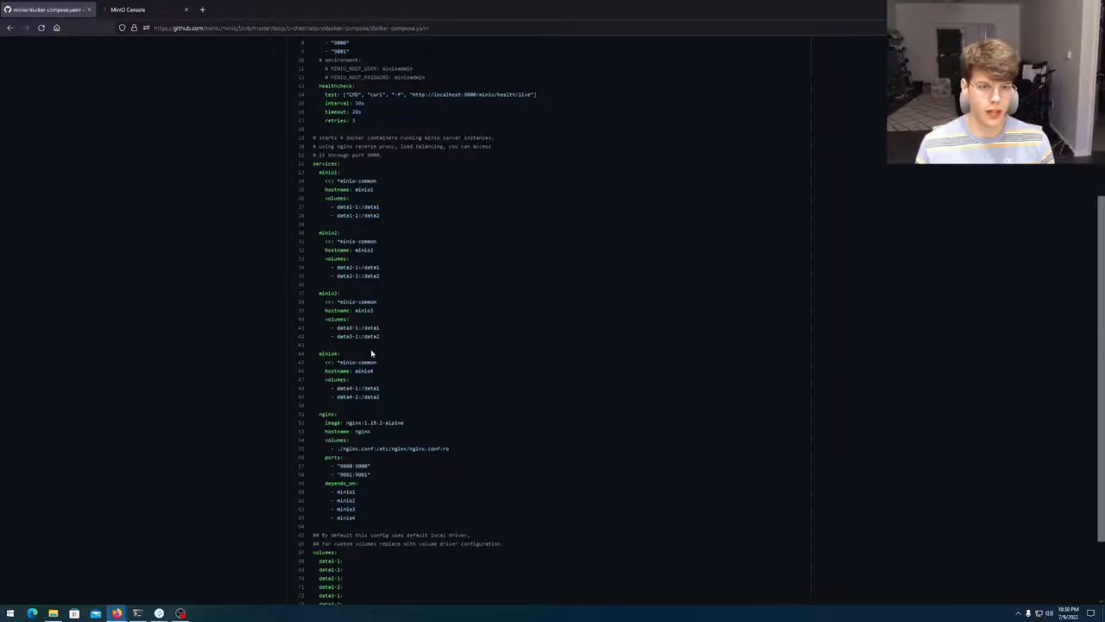
{"action": "mouse_move", "coordinate": [379, 387]}
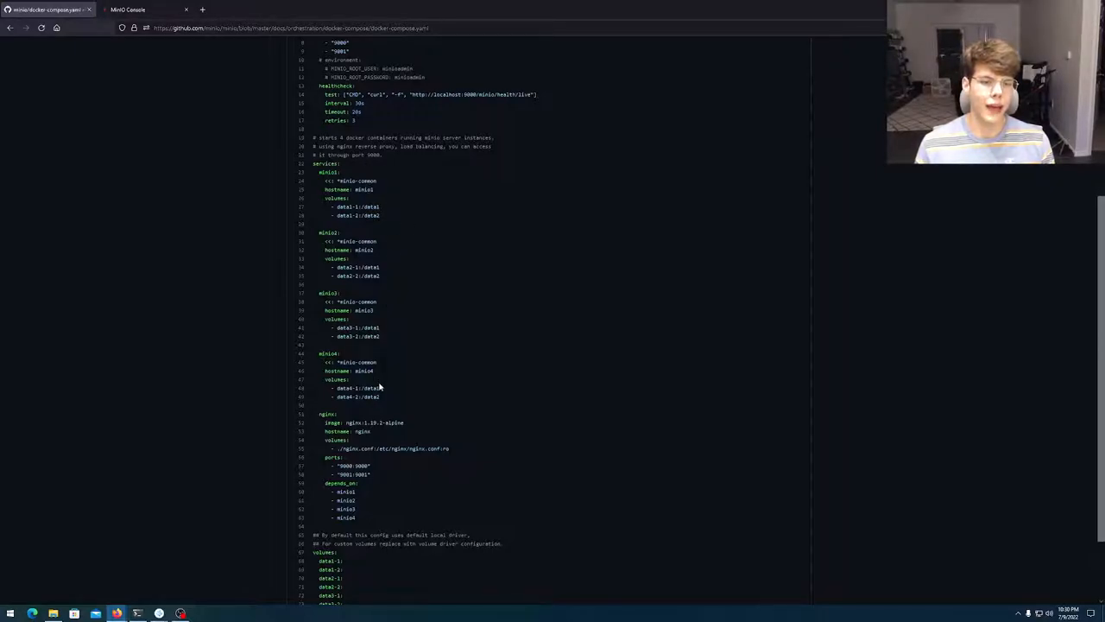
{"action": "mouse_move", "coordinate": [447, 459]}
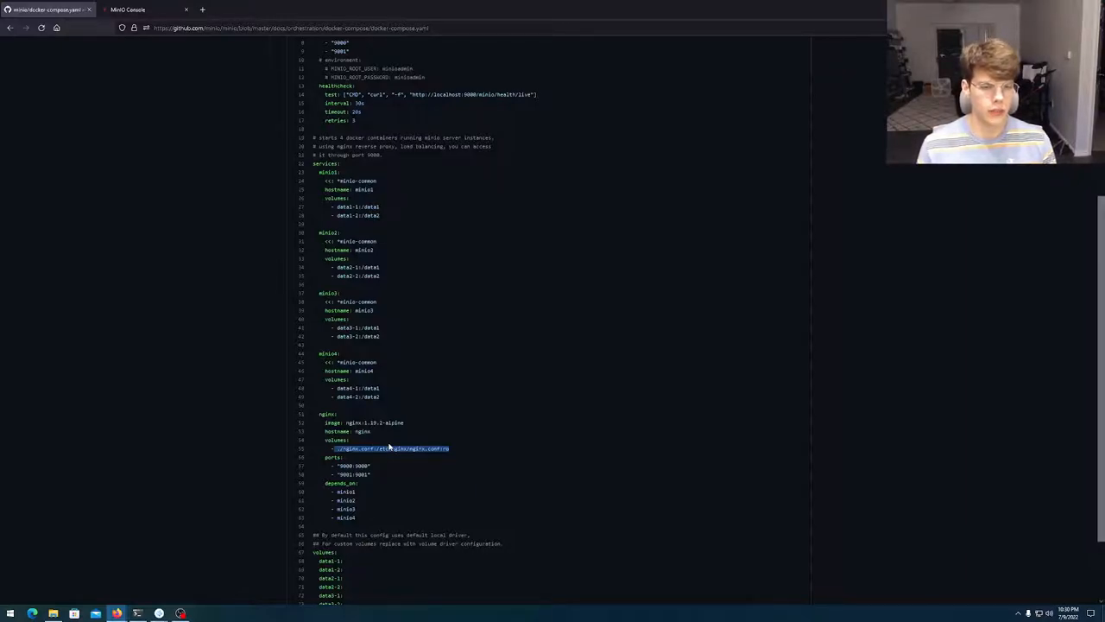
{"action": "scroll", "scroll_direction": "up", "scroll_amount": 3}
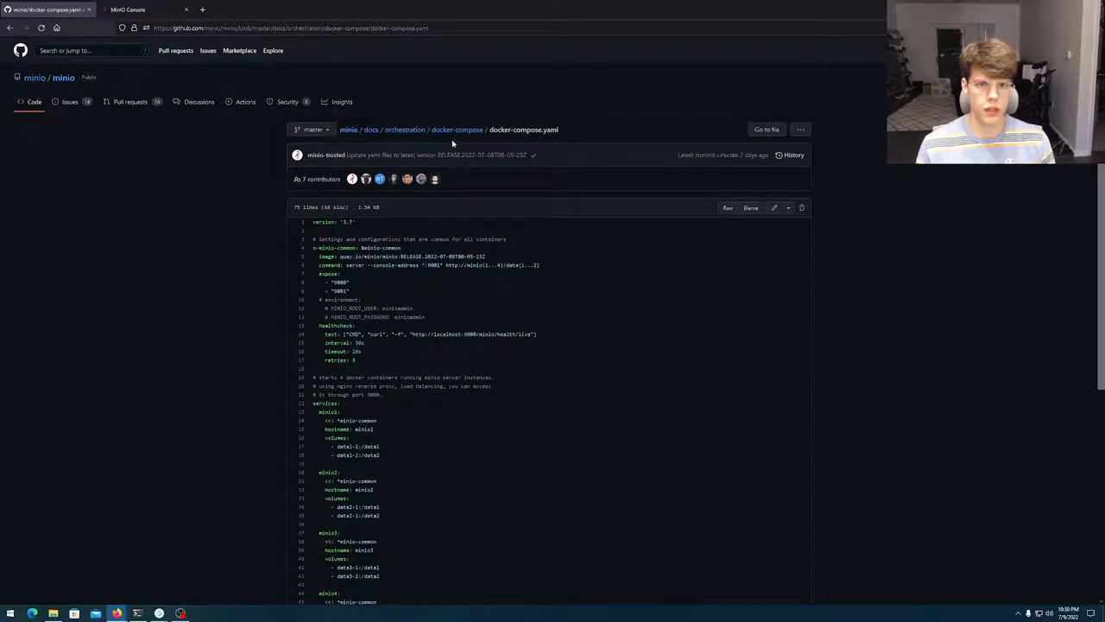
{"action": "left_click", "coordinate": [457, 129]}
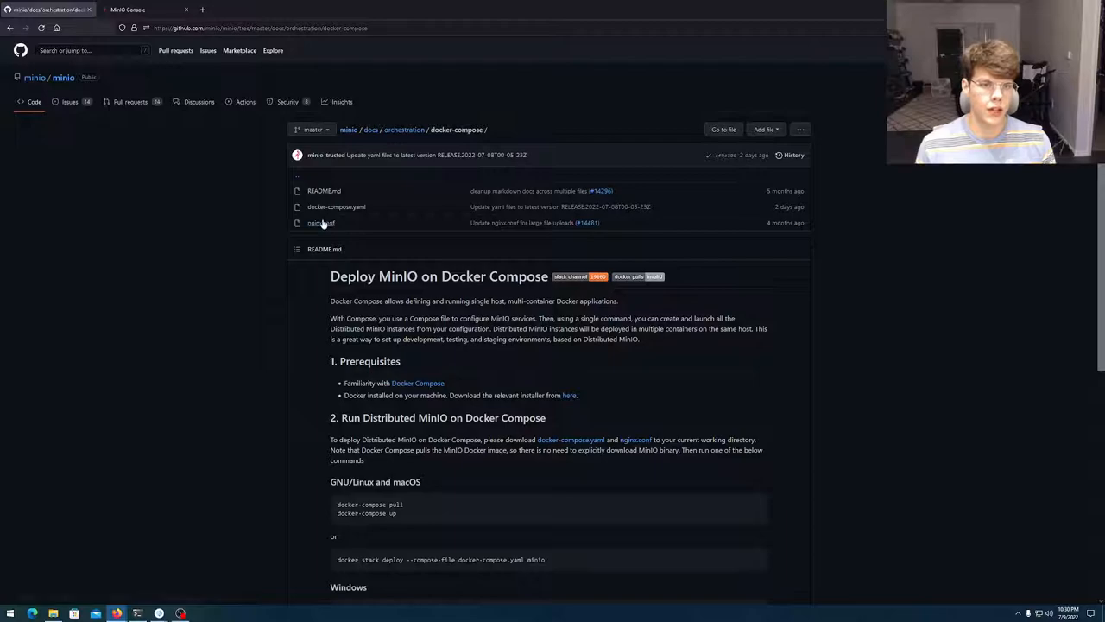
{"action": "left_click", "coordinate": [321, 222]}
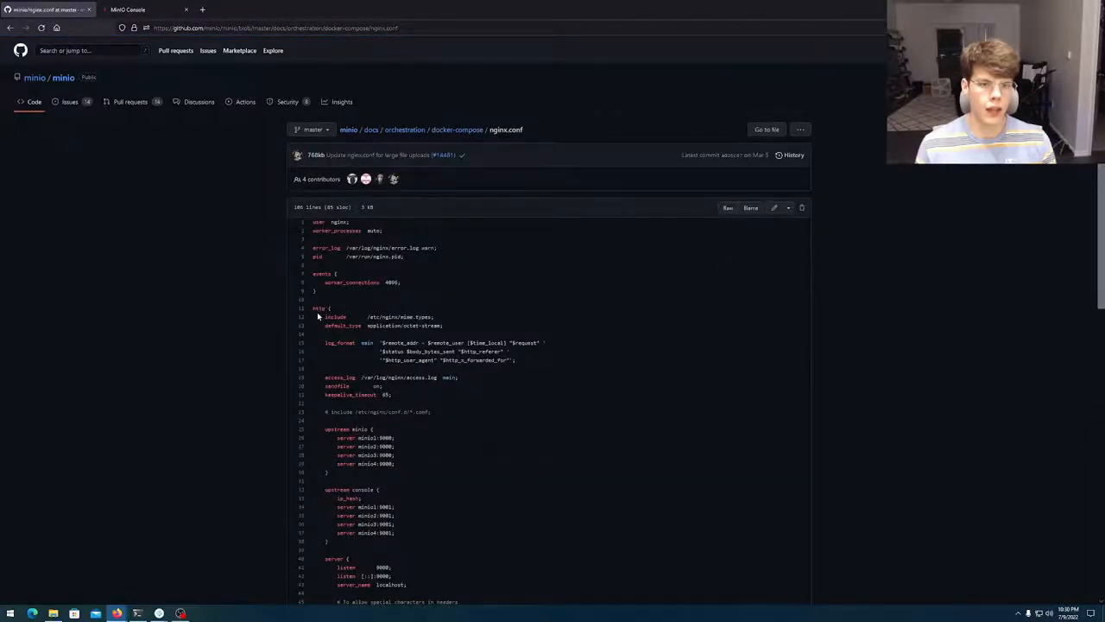
{"action": "scroll", "scroll_direction": "down", "scroll_amount": 3}
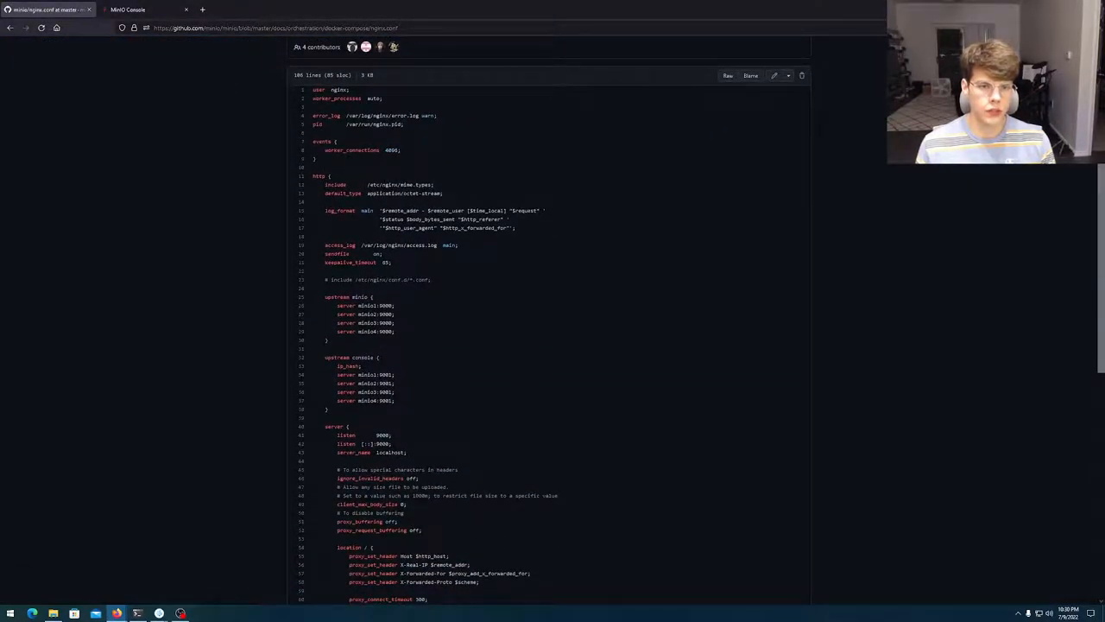
{"action": "double_click", "coordinate": [363, 306]}
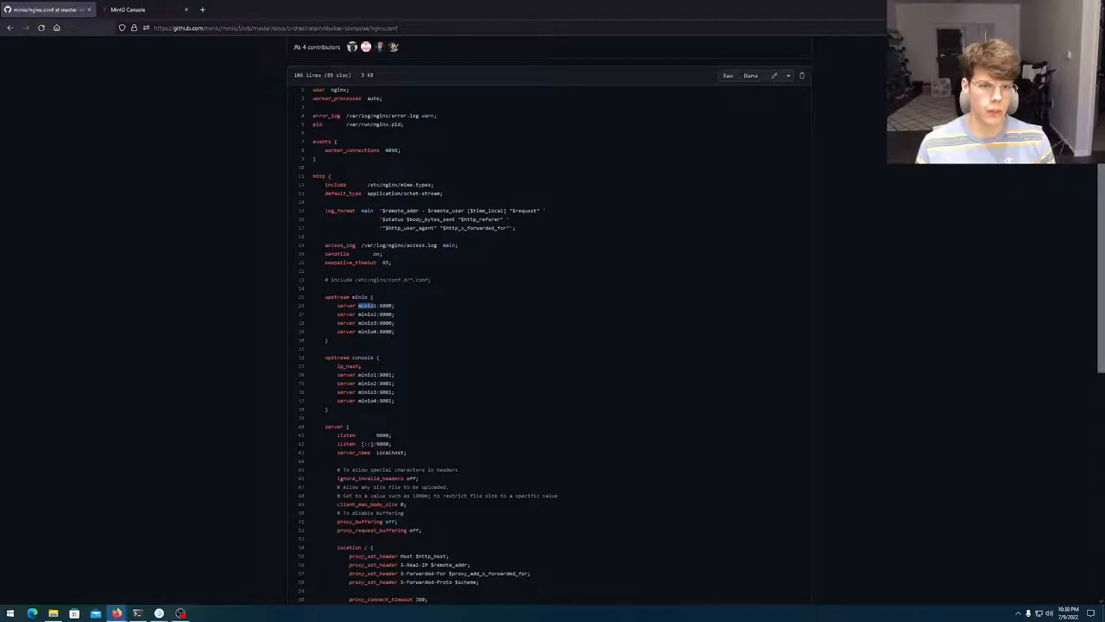
{"action": "mouse_move", "coordinate": [378, 365]}
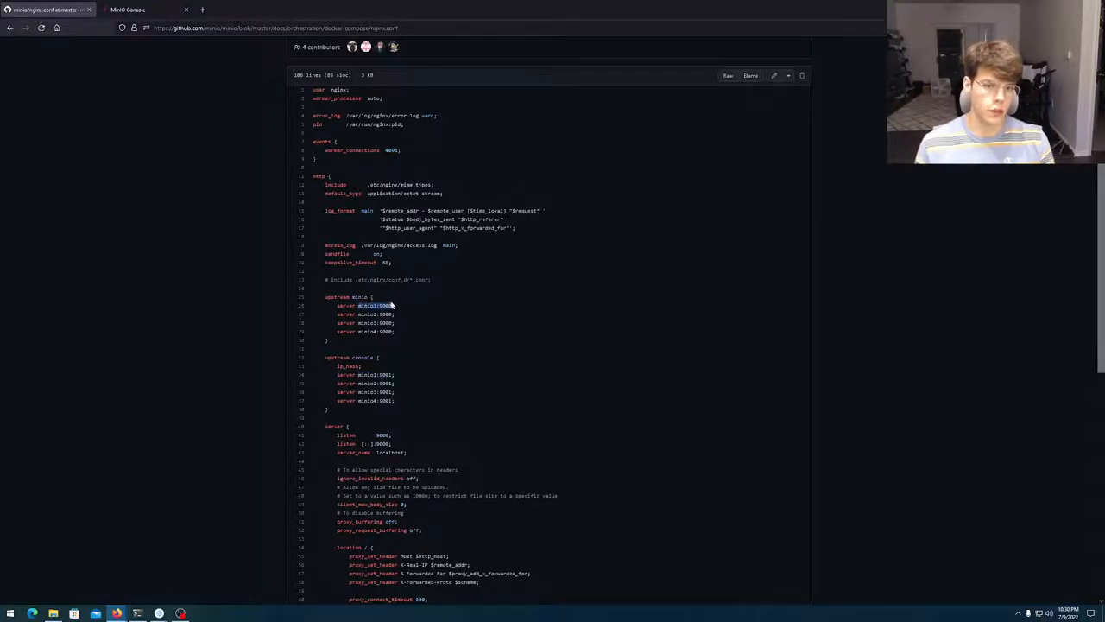
{"action": "mouse_move", "coordinate": [439, 331]}
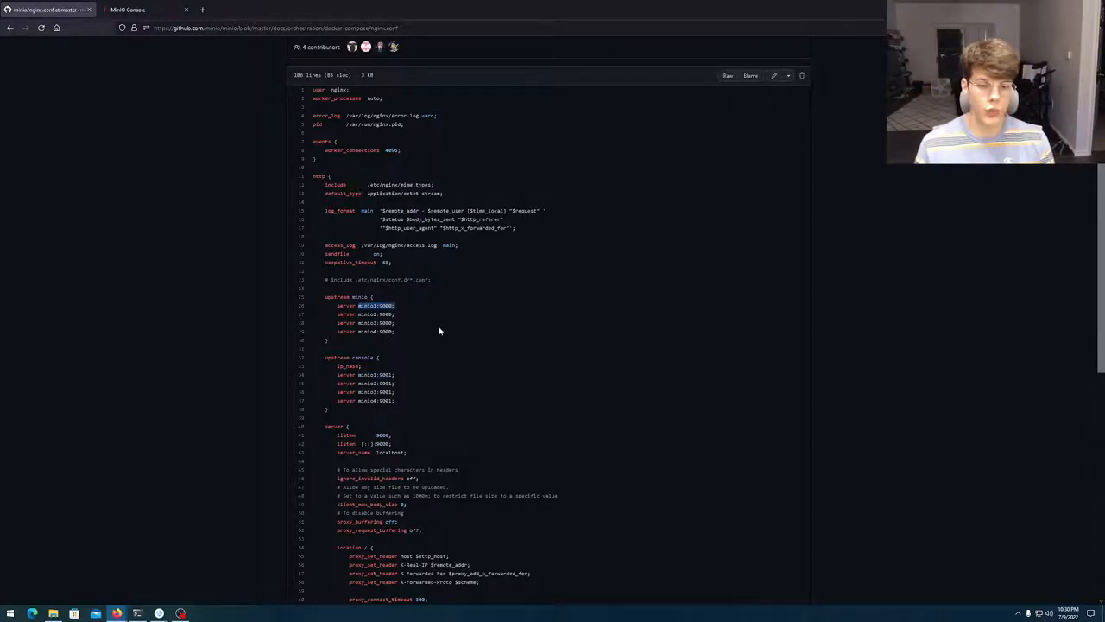
{"action": "scroll", "scroll_direction": "down", "scroll_amount": 3}
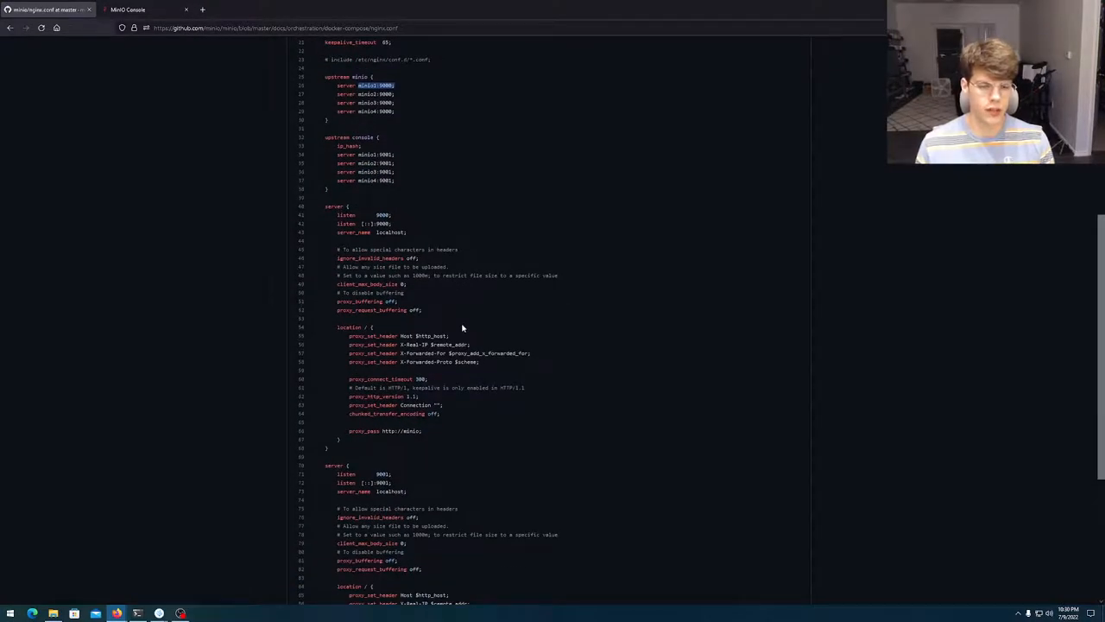
{"action": "scroll", "scroll_direction": "down", "scroll_amount": 3}
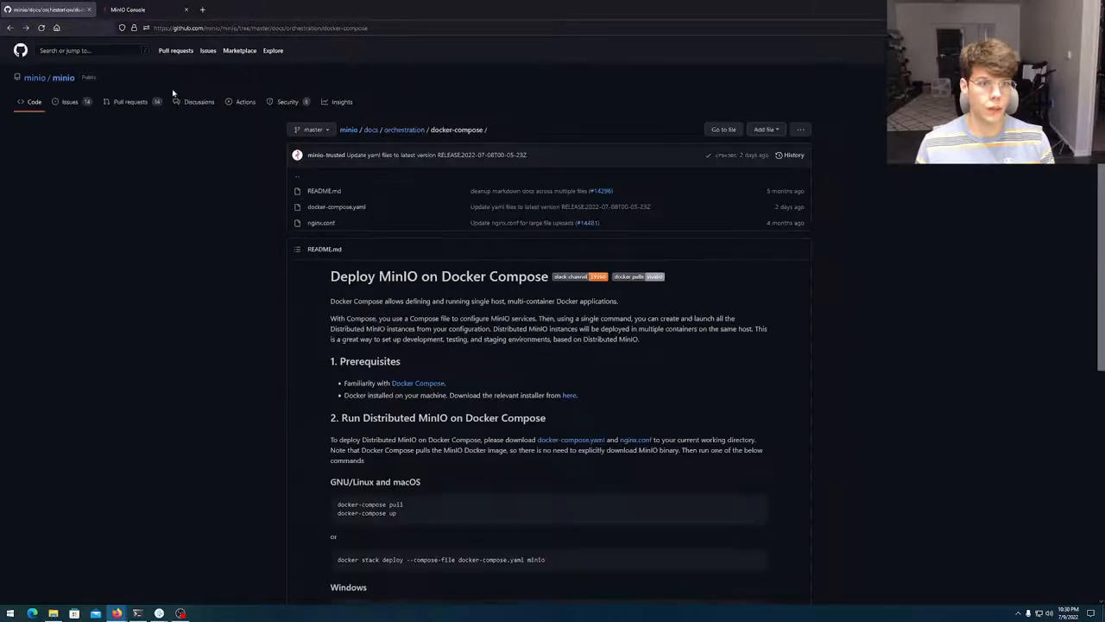
{"action": "mouse_move", "coordinate": [337, 206]}
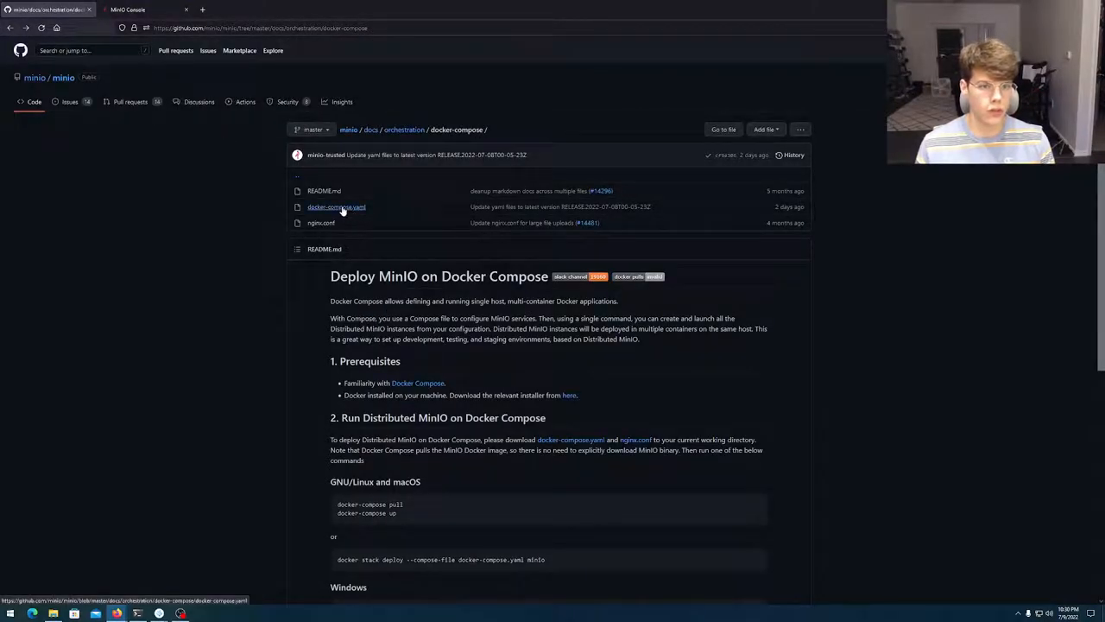
{"action": "left_click", "coordinate": [336, 206]}
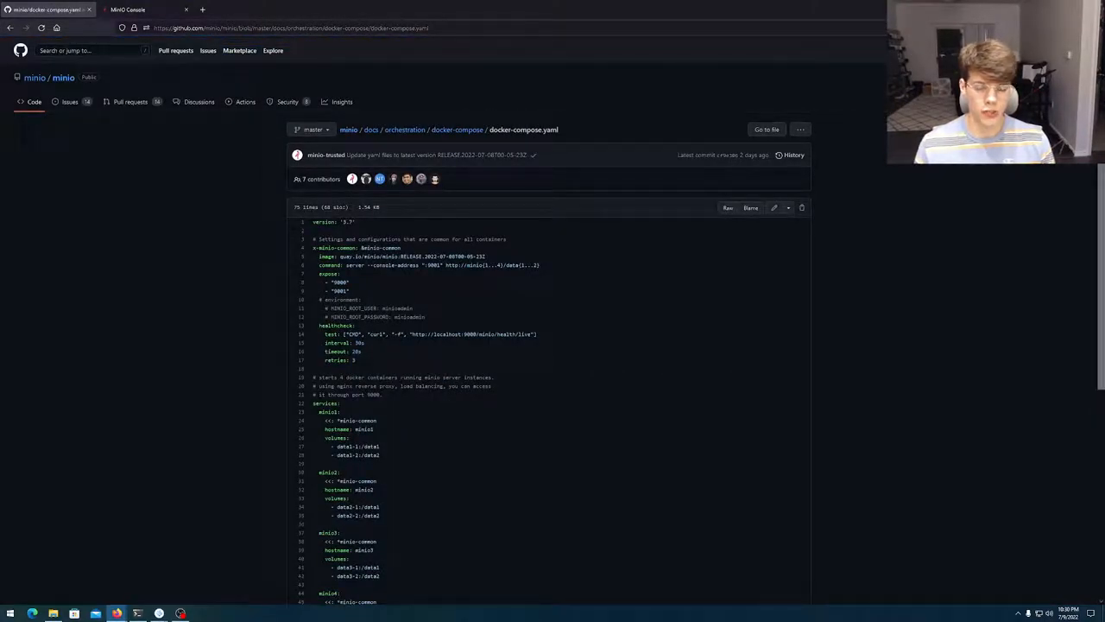